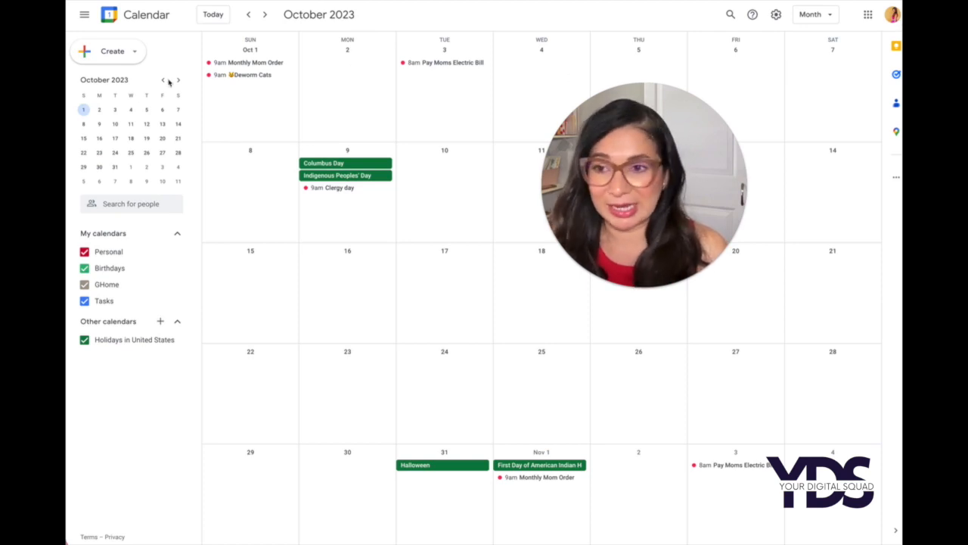
Start a new appointment schedule from the Create menu.
click(111, 51)
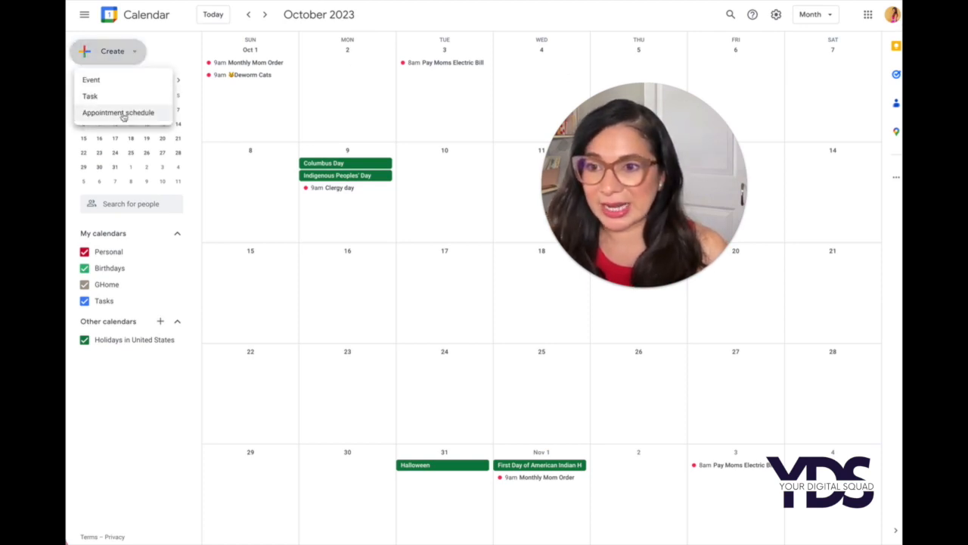
click(118, 112)
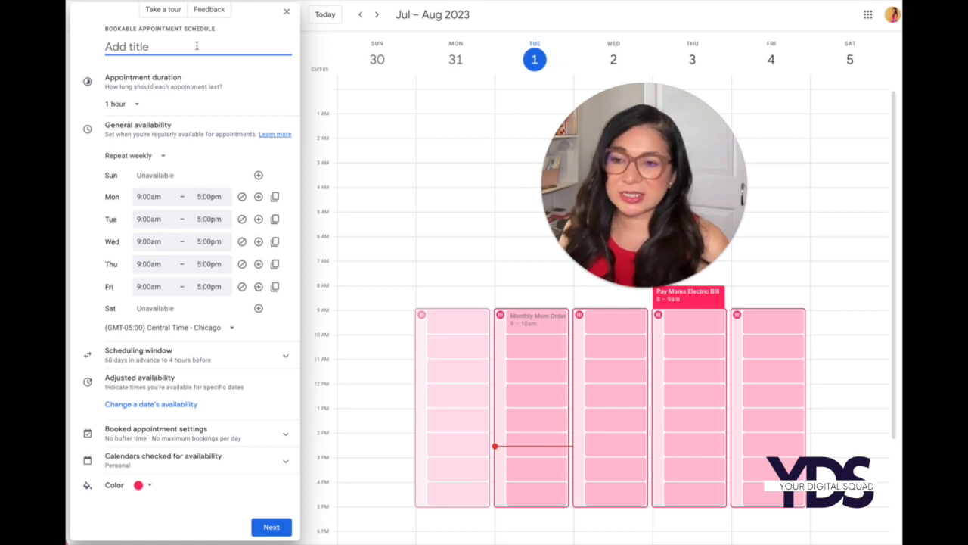
Name the schedule 'Let's Talk!' and choose a 30-minute appointment duration.
text(B)
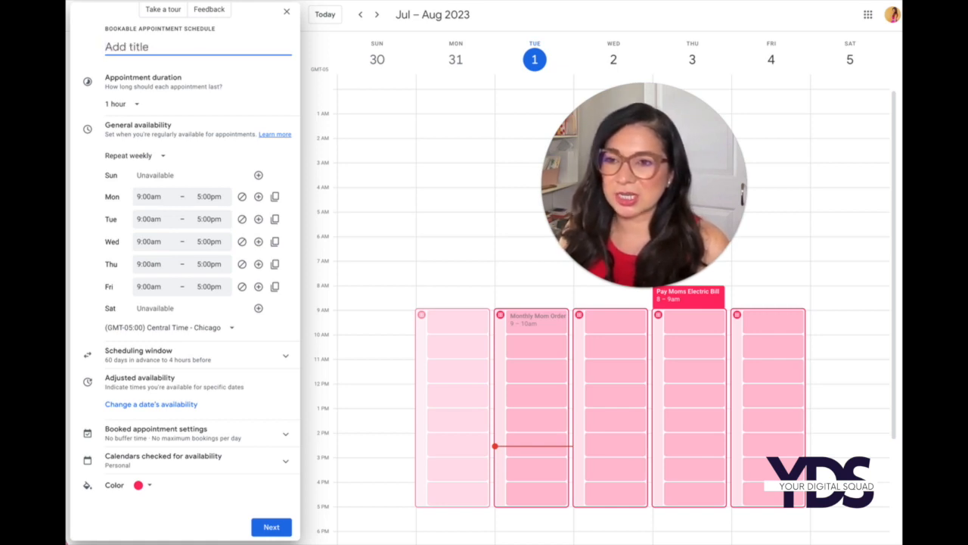
text(Let's Talk!)
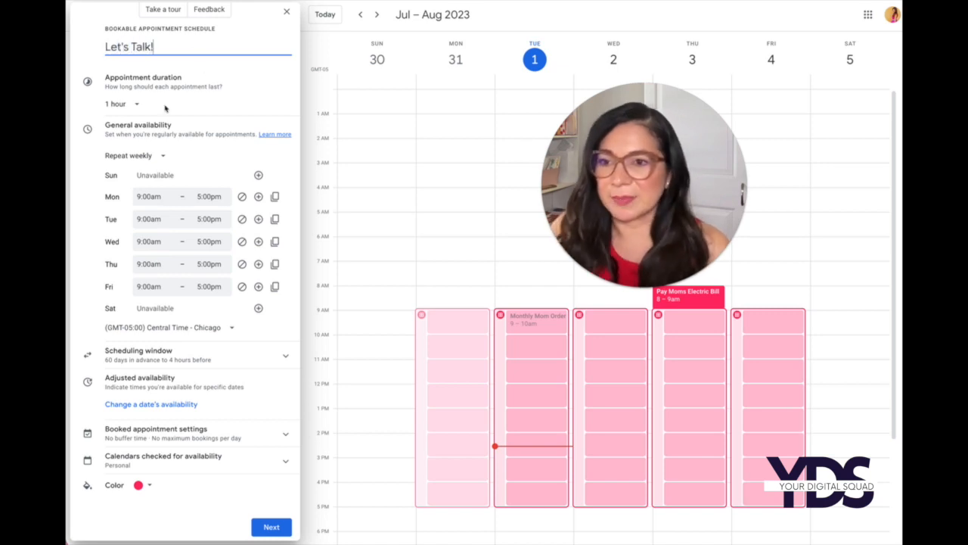
click(121, 104)
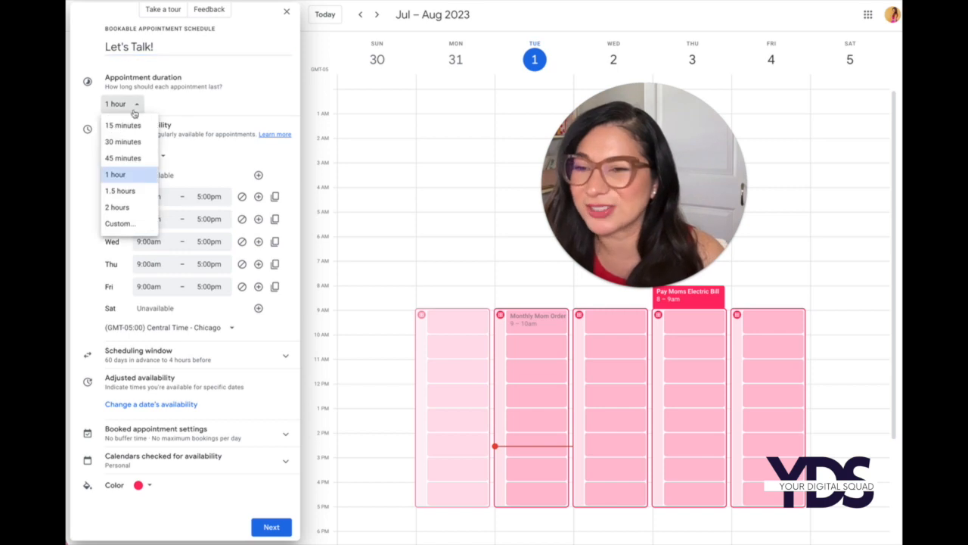
click(123, 141)
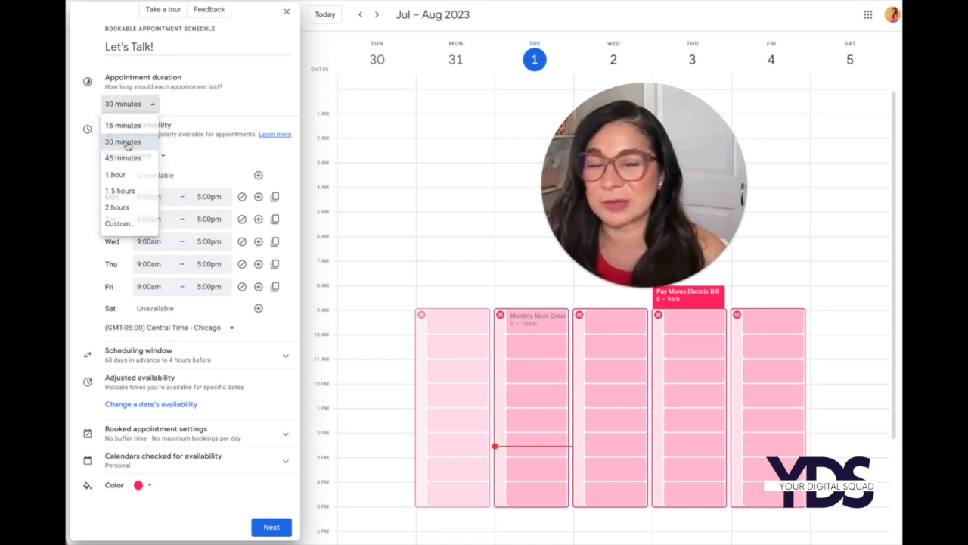
click(123, 142)
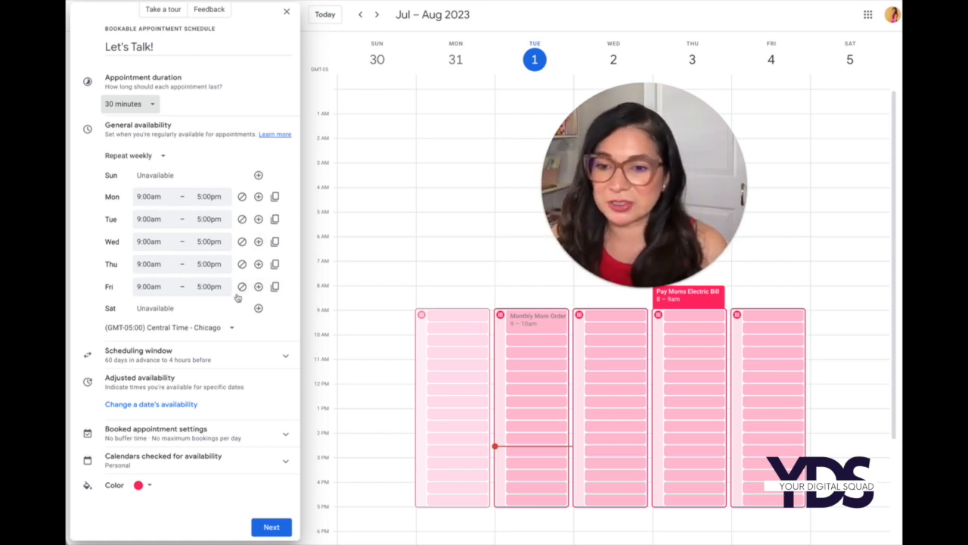
Mark Wednesday–Friday unavailable, end Monday at 10:30pm, and adjust Tuesday's hours.
click(241, 286)
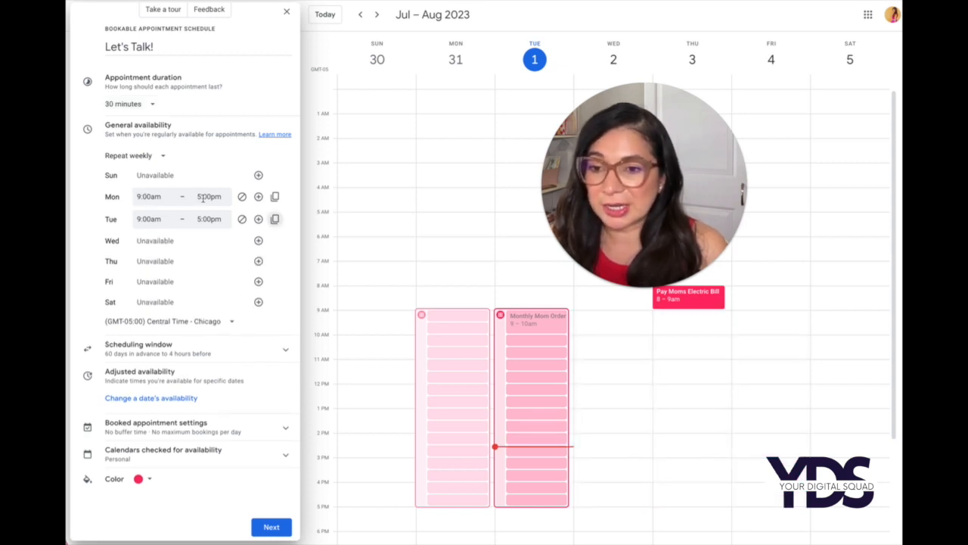
click(209, 196)
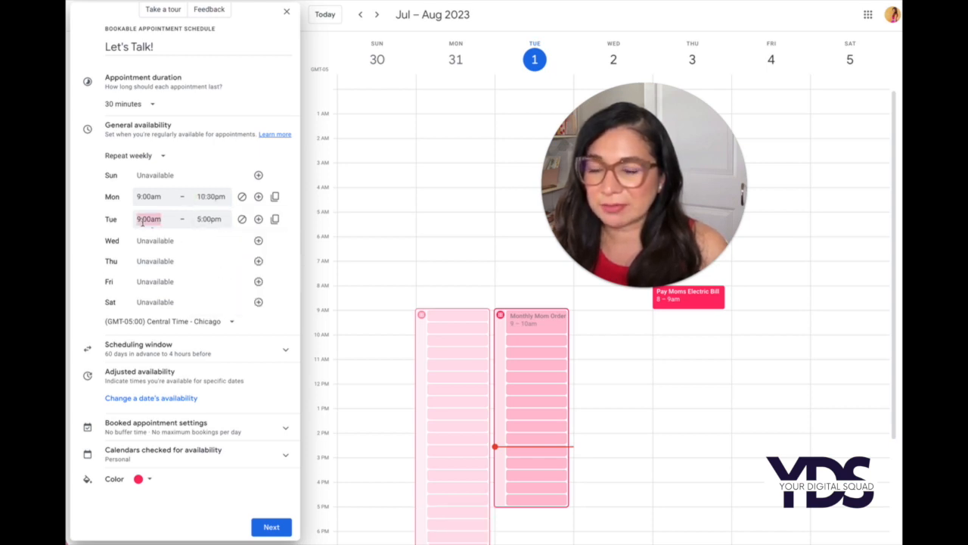
click(209, 219)
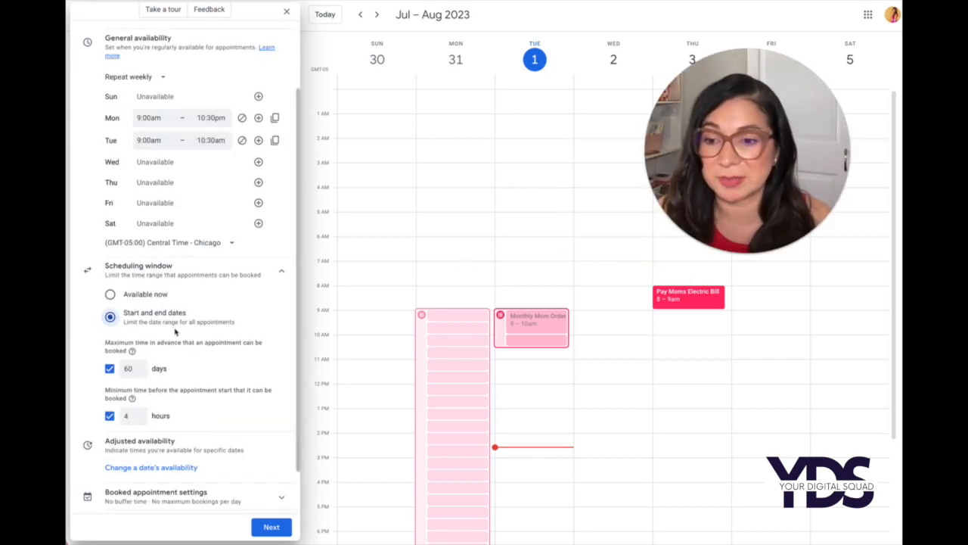
Make bookings available now, up to 60 days ahead, with 48 hours' minimum notice.
click(110, 293)
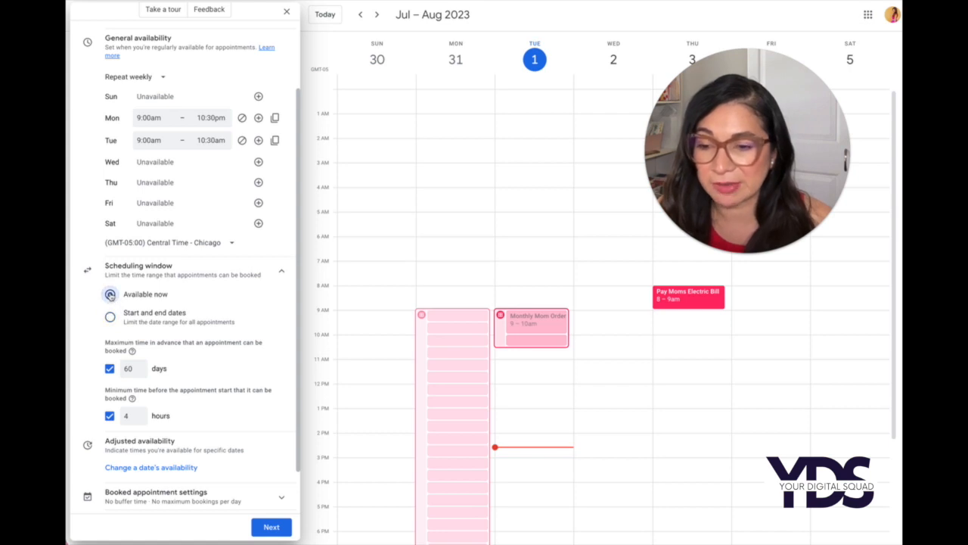
click(109, 294)
text(2)
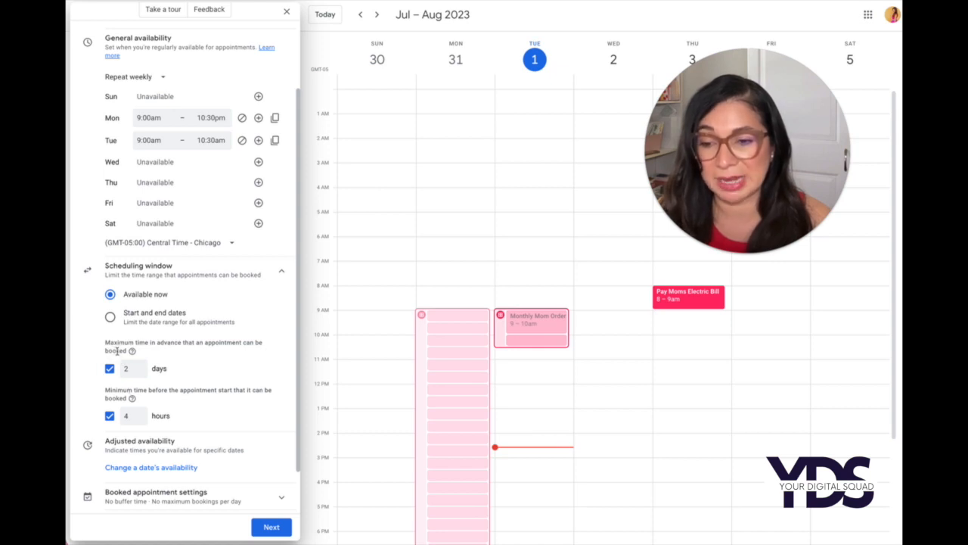
mouse_move(157, 365)
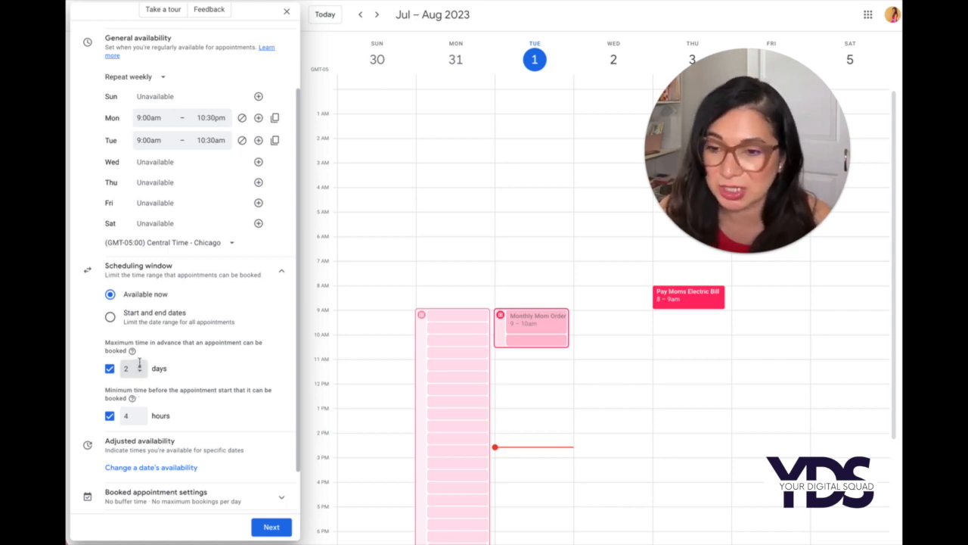
click(139, 365)
text(60)
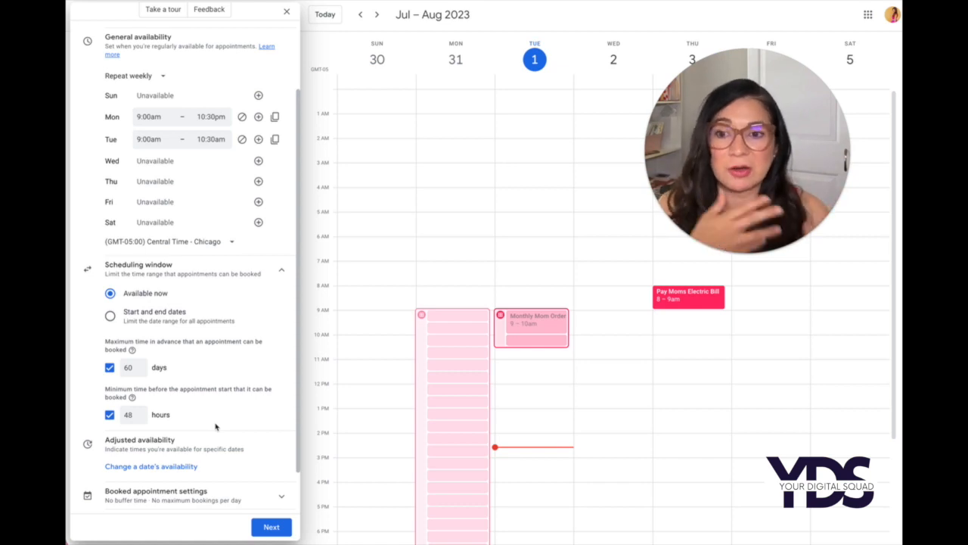
scroll(down, 3)
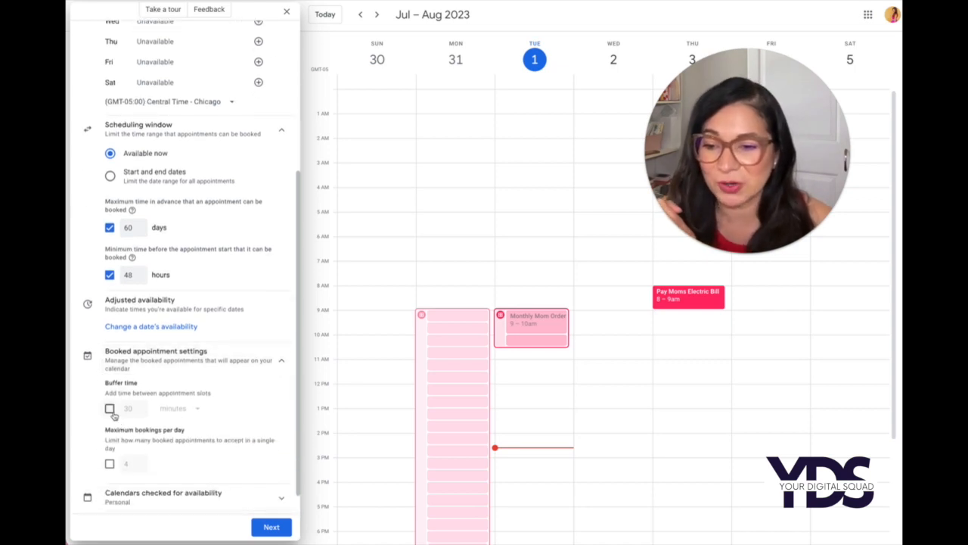
Enable 15-minute buffer time and a maximum of 4 bookings per day.
click(109, 408)
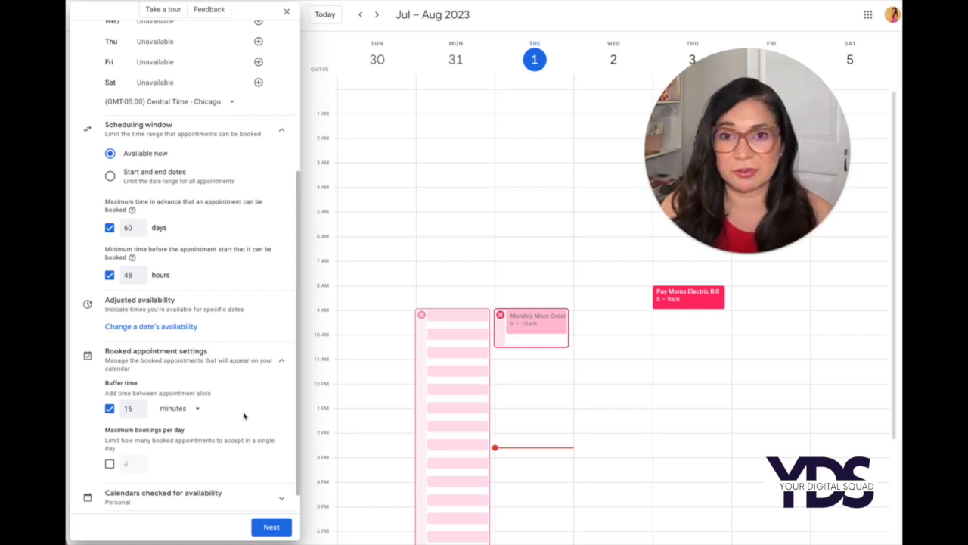
scroll(down, 3)
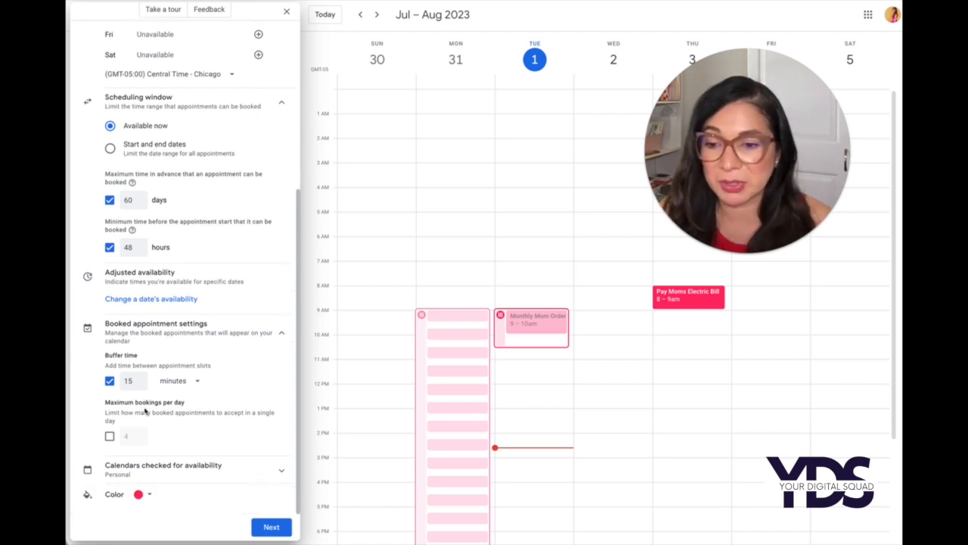
click(110, 435)
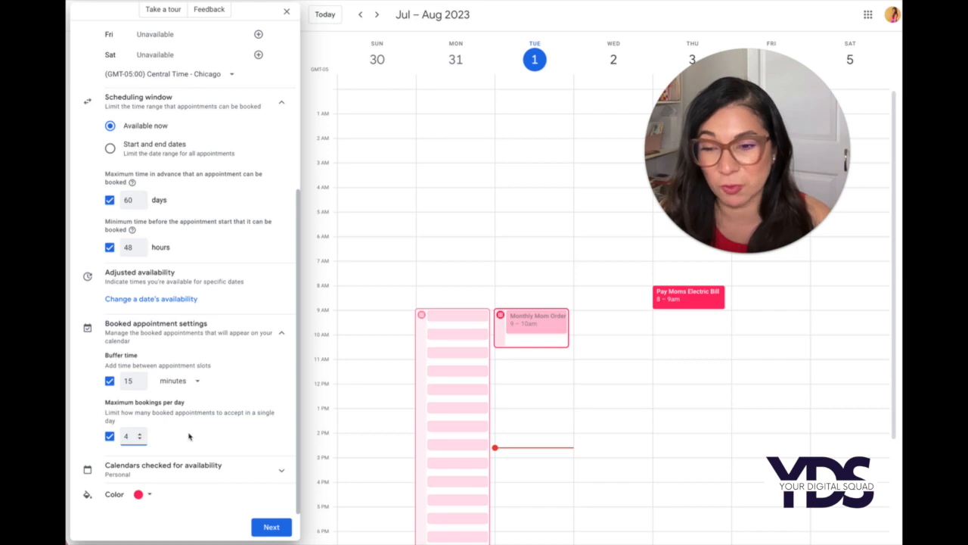
mouse_move(184, 436)
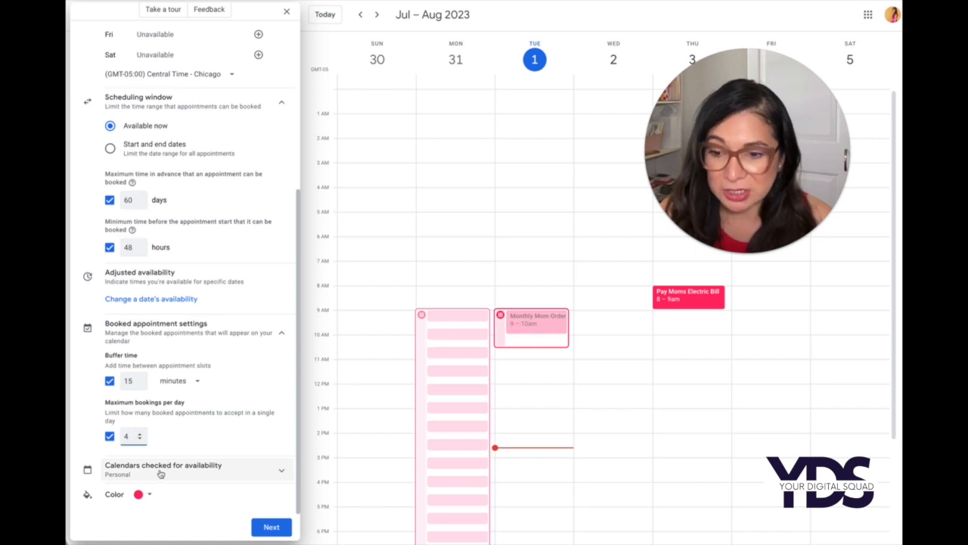
Review checked calendars, dismiss the Workspace upgrade offer, and advance to booking page details.
click(163, 469)
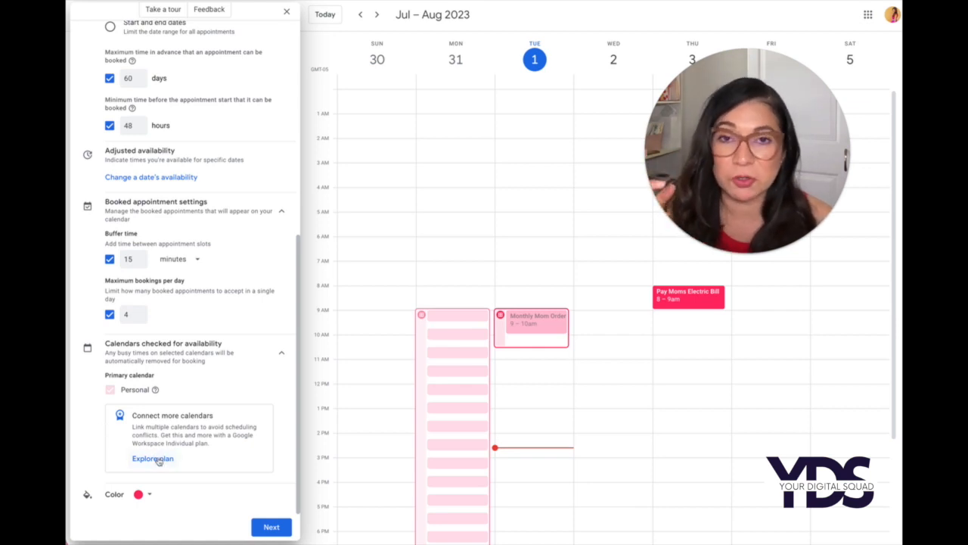
click(152, 458)
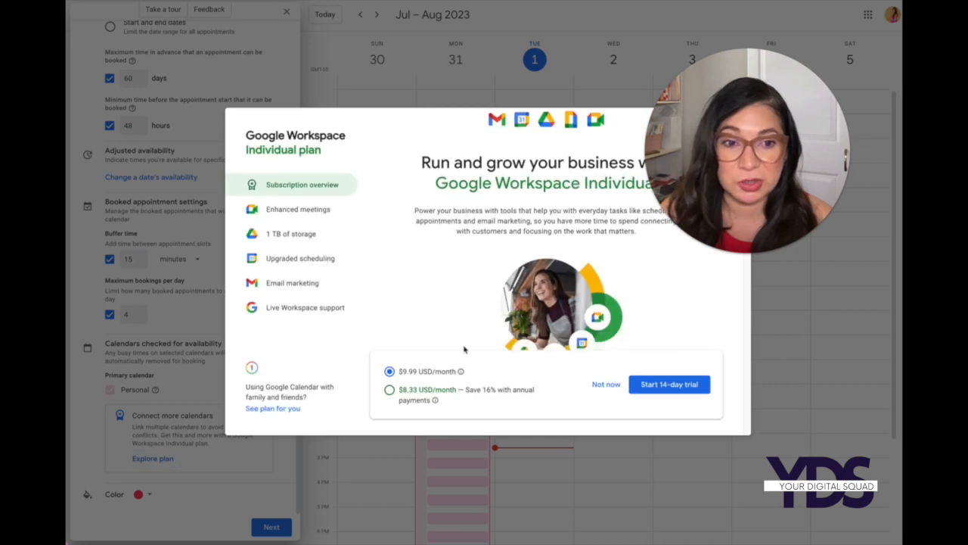
click(300, 258)
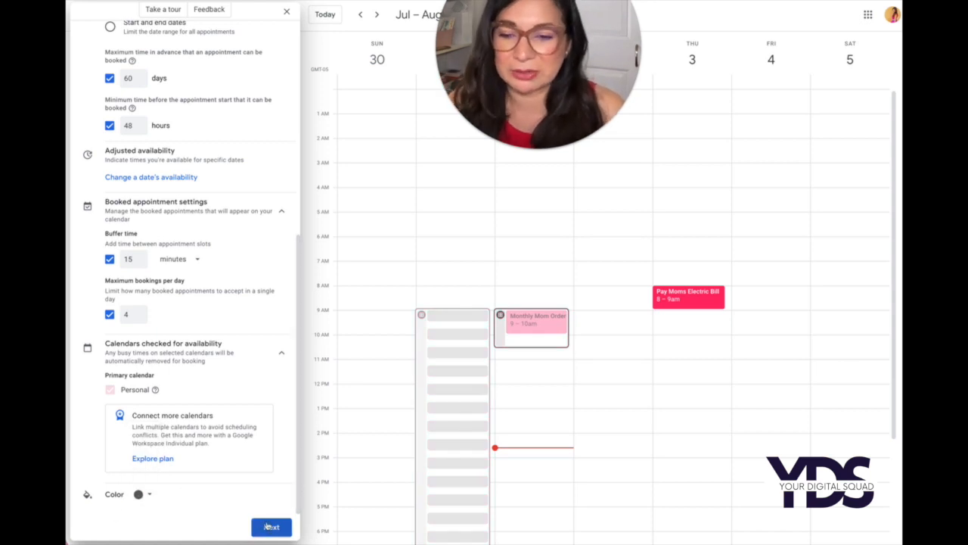
click(270, 527)
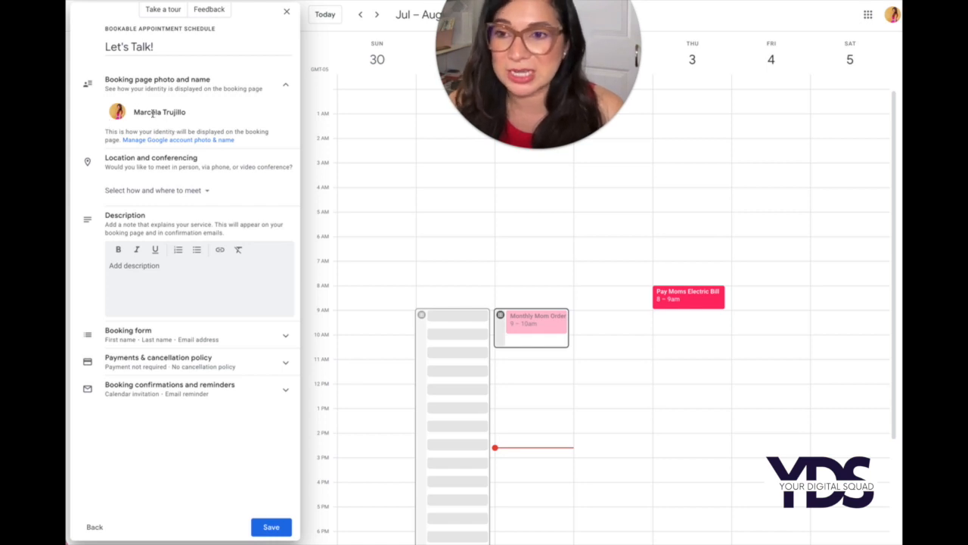
Set the meeting location to Google Meet video conferencing.
click(155, 190)
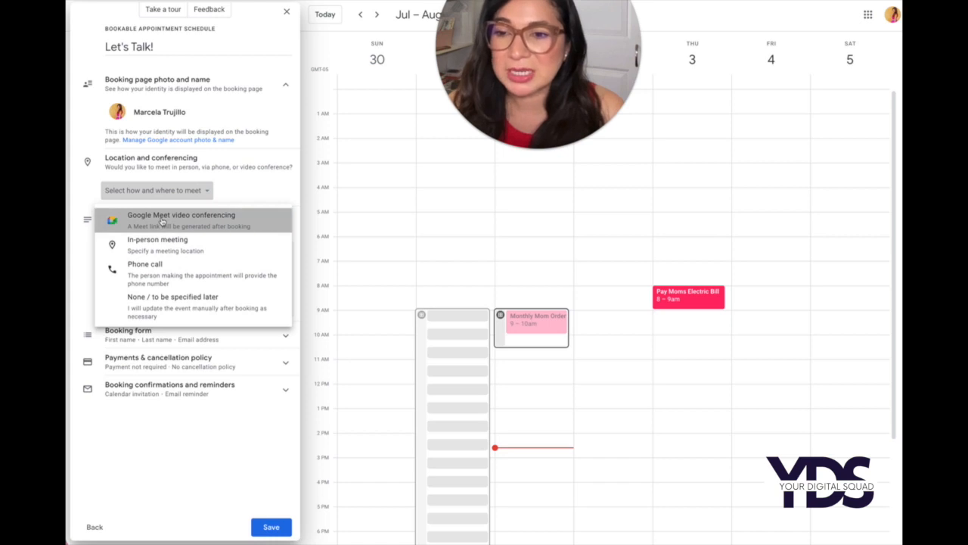
click(181, 219)
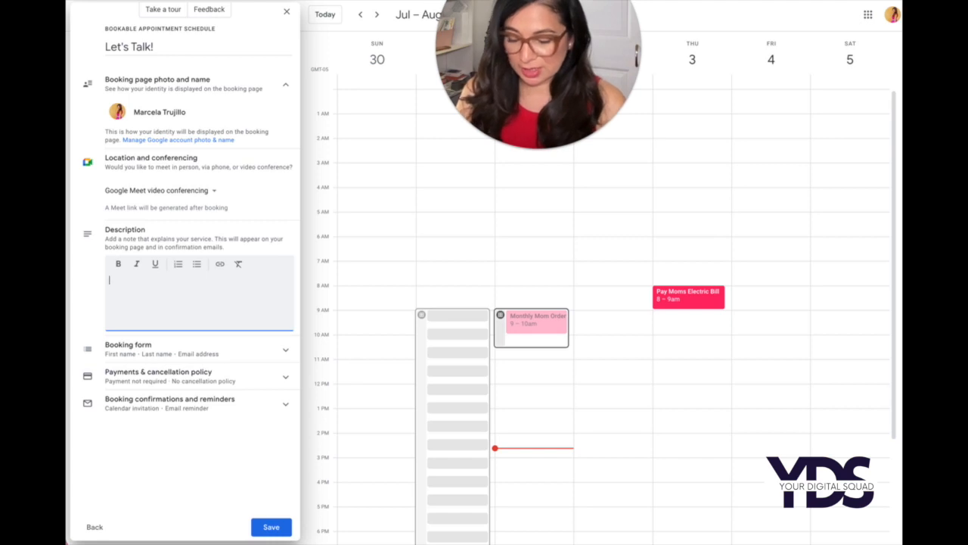
Write a description saying no-shows are cancelled after a 5-minute grace period.
text(After a 5 minute grace period, if)
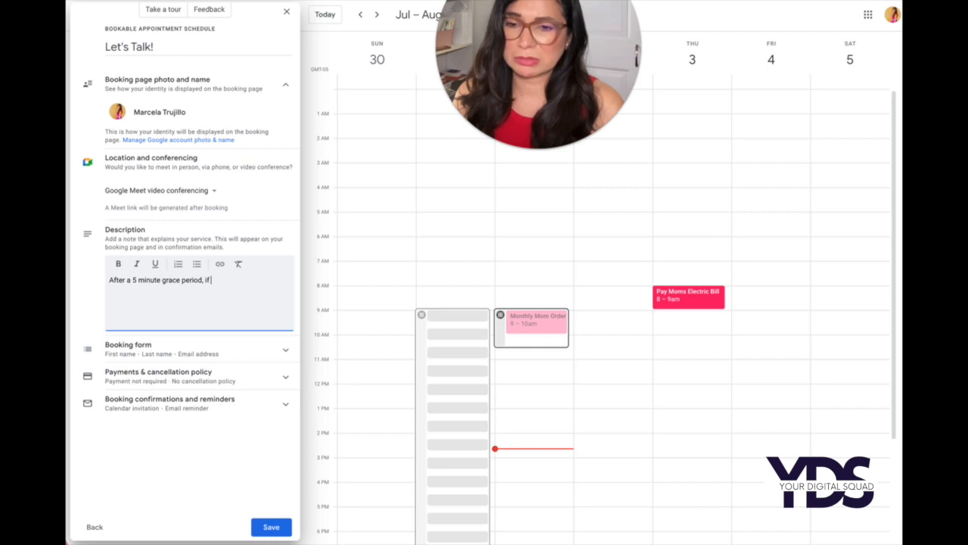
text(you are a no show, i will)
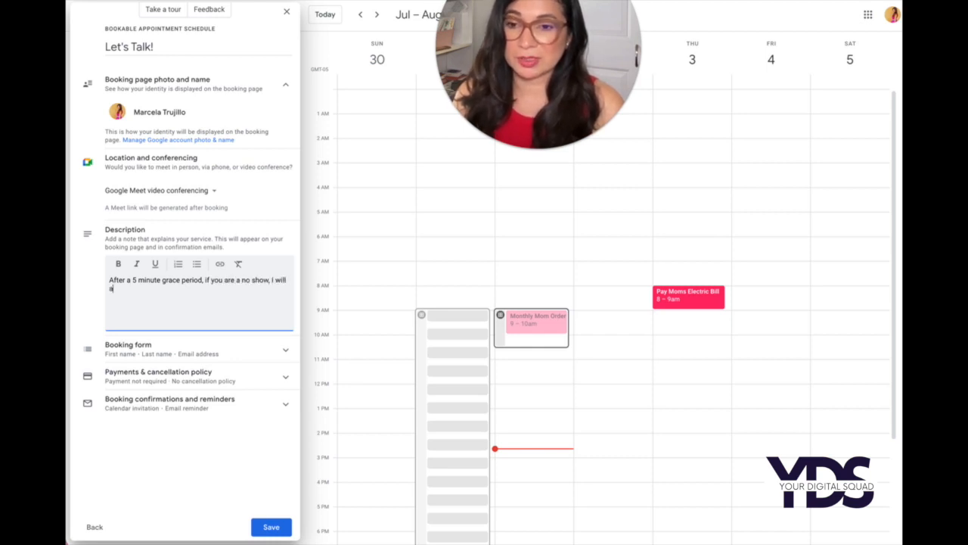
text(assume)
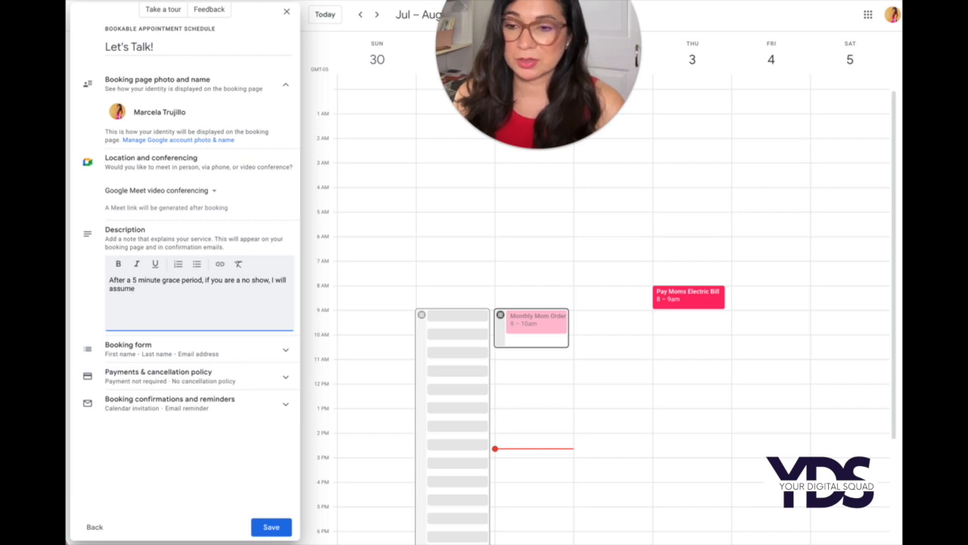
text(you are not attending and)
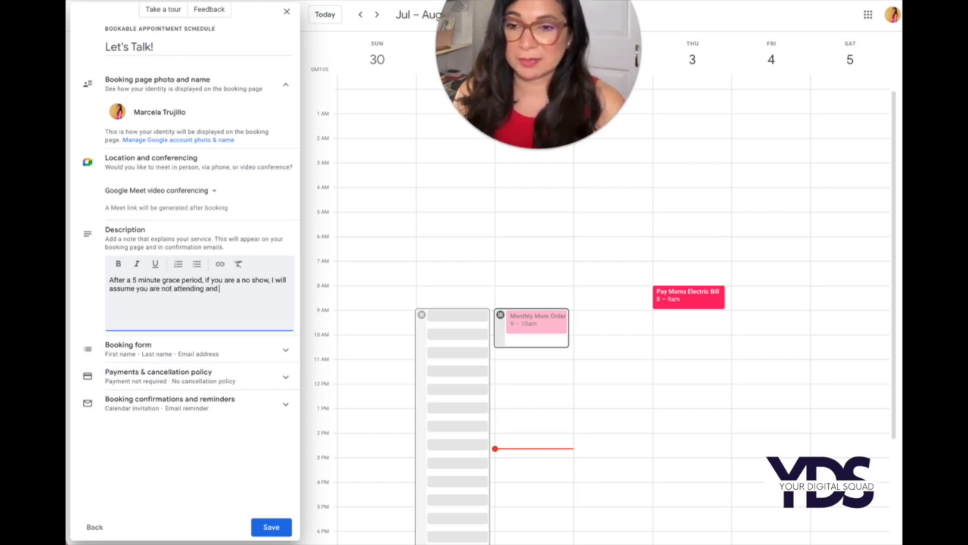
text(meeting will b)
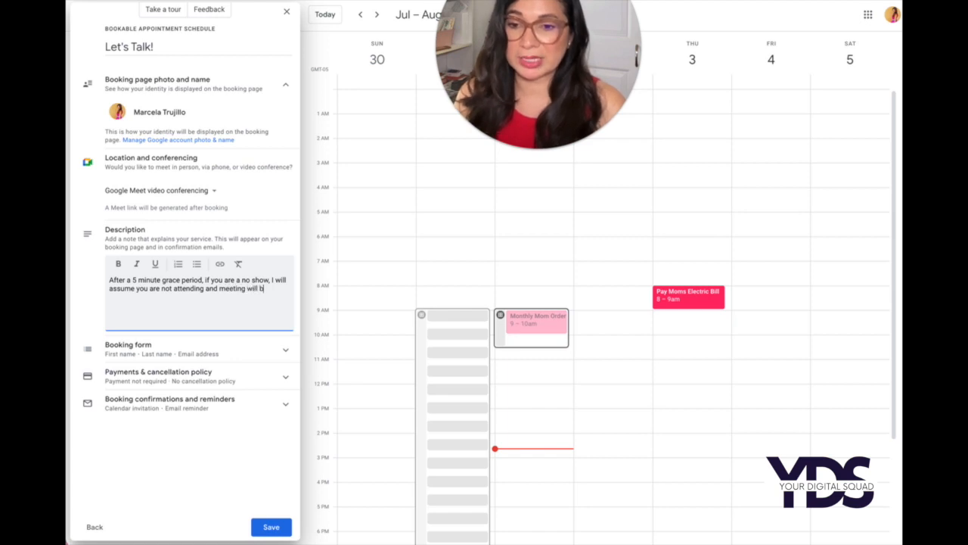
text(canceled)
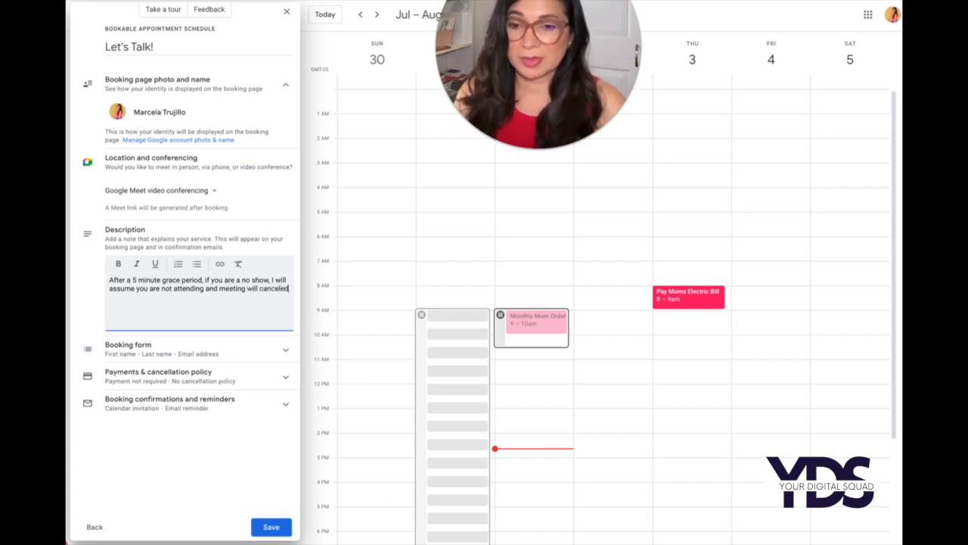
text(.)
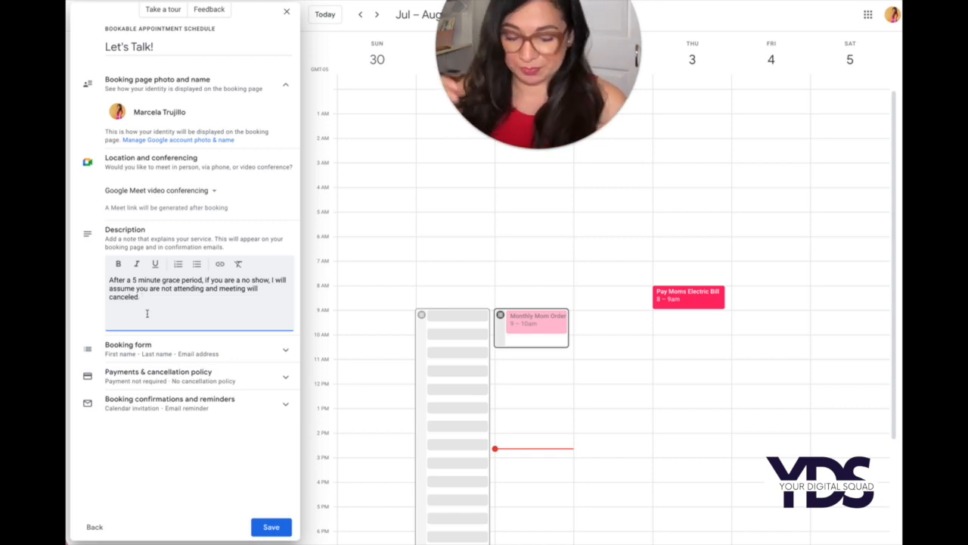
Add a new description line asking guests to message if running late.
text(Ple)
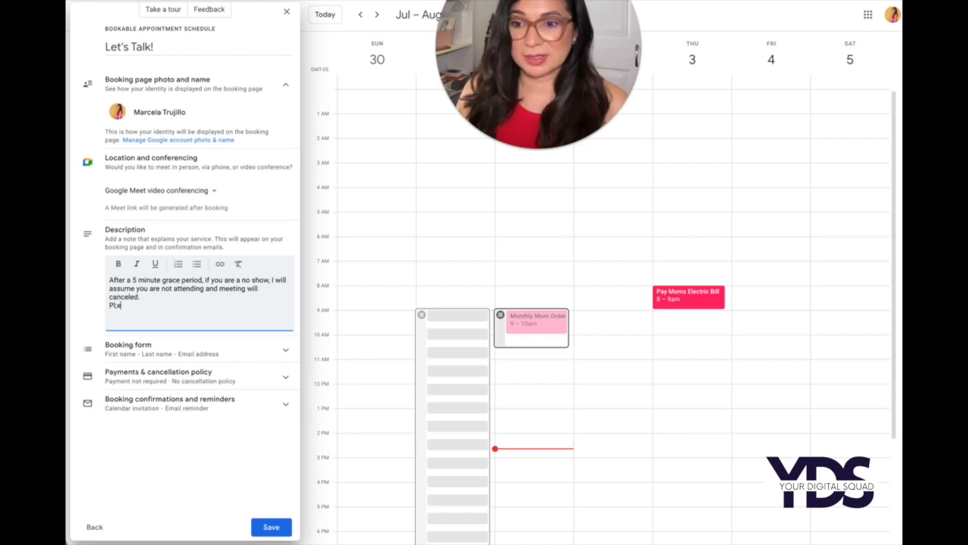
text(Please)
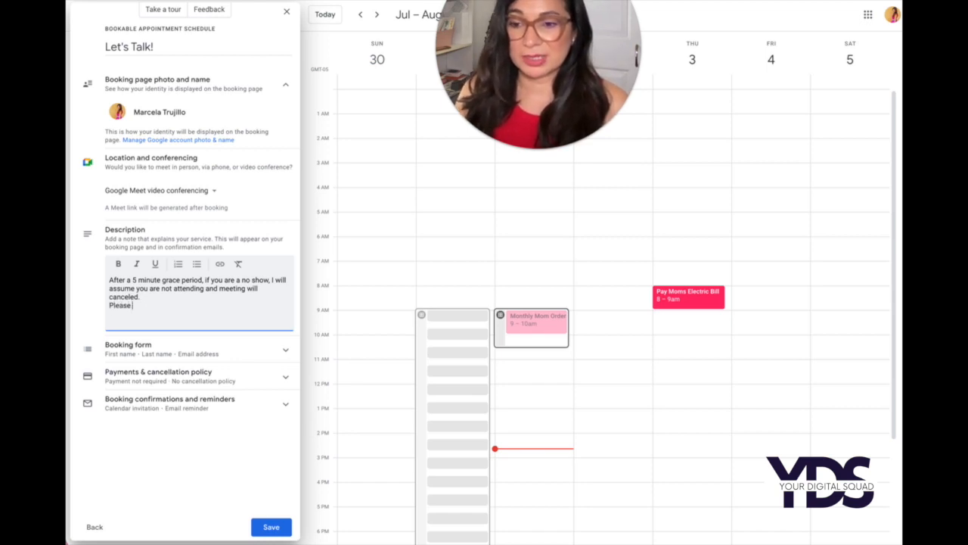
text(message if running late.)
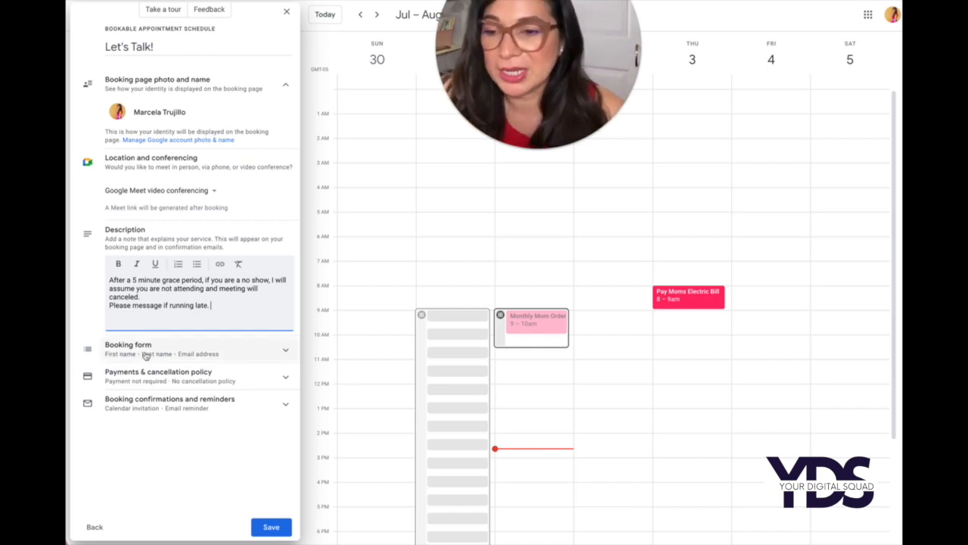
Expand the Booking form section and begin adding a new item.
click(128, 348)
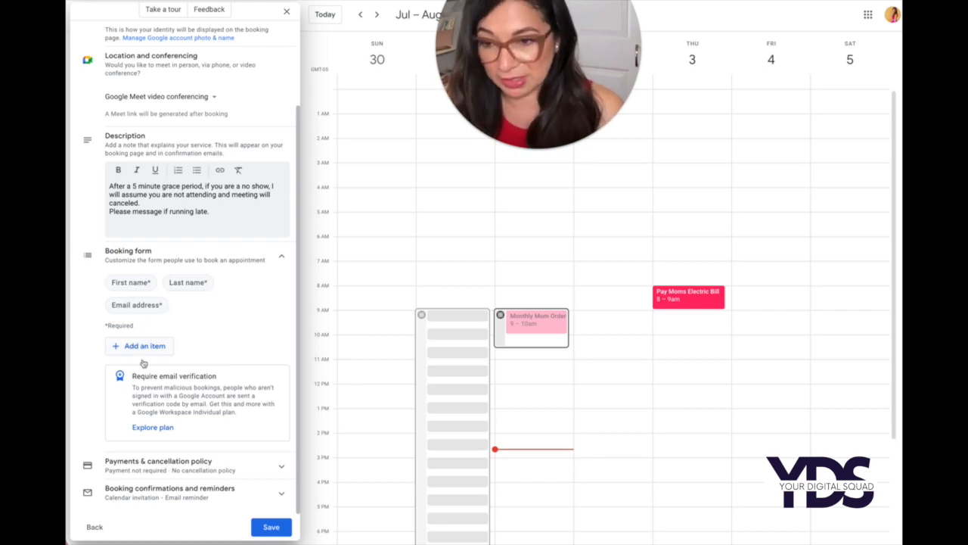
click(138, 346)
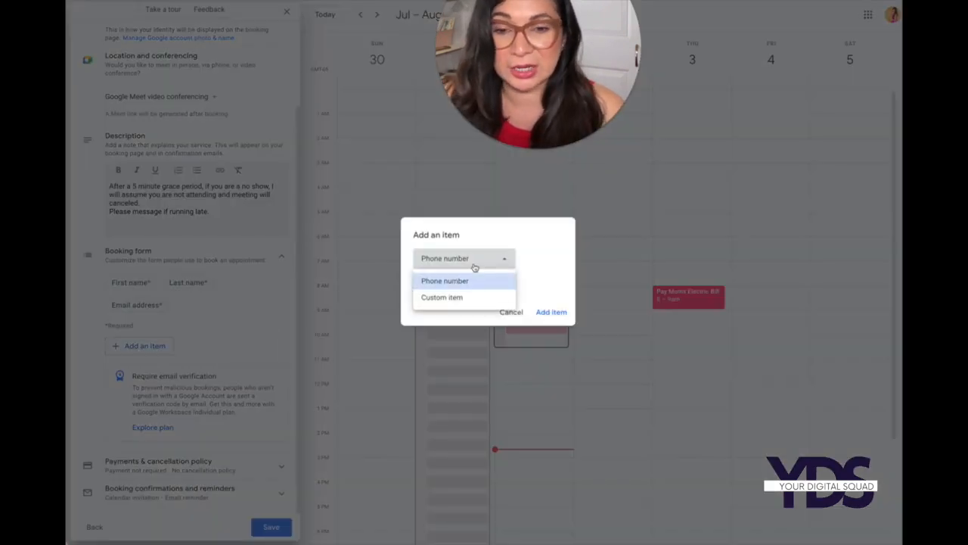
Create a custom item labelled 'Reason for Meeting', mark it required, and add it.
click(441, 296)
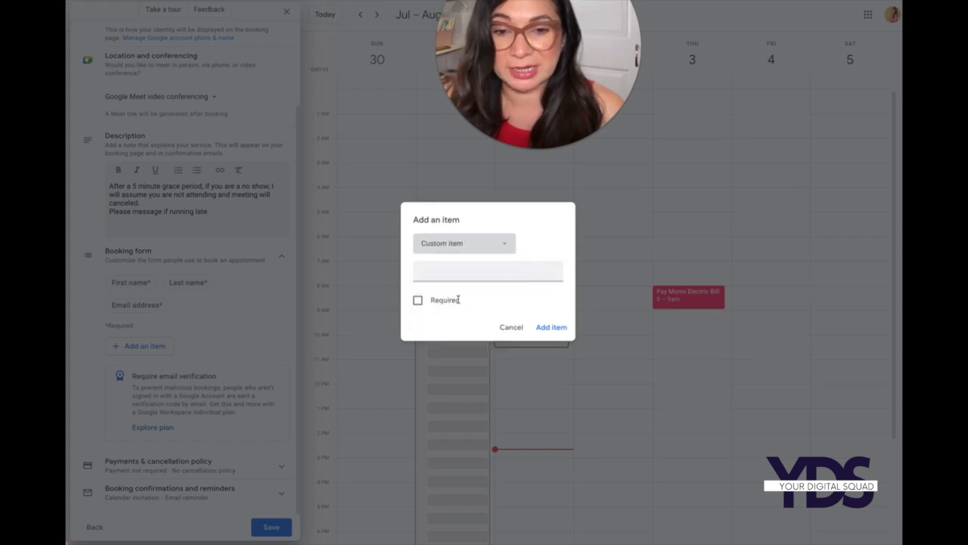
click(488, 270)
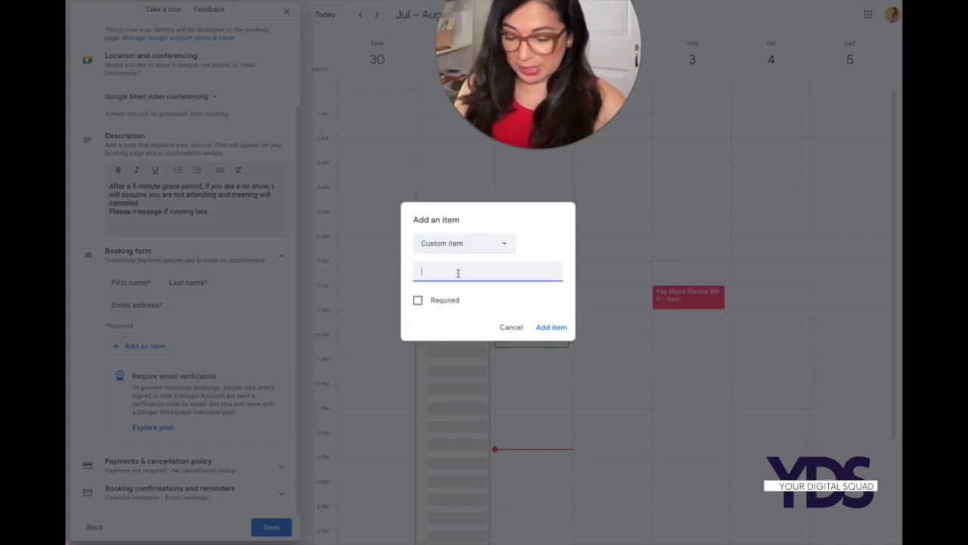
text(Reason for)
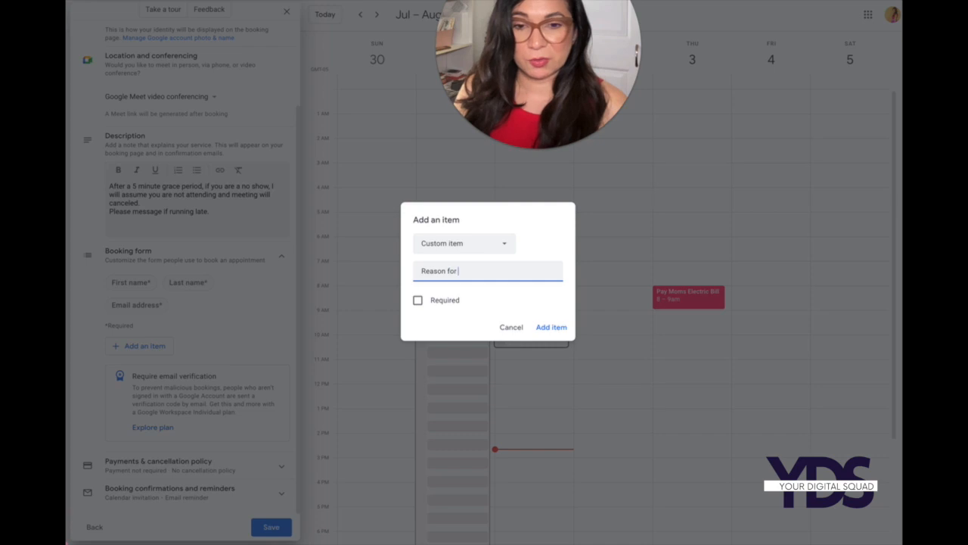
text(Meeting)
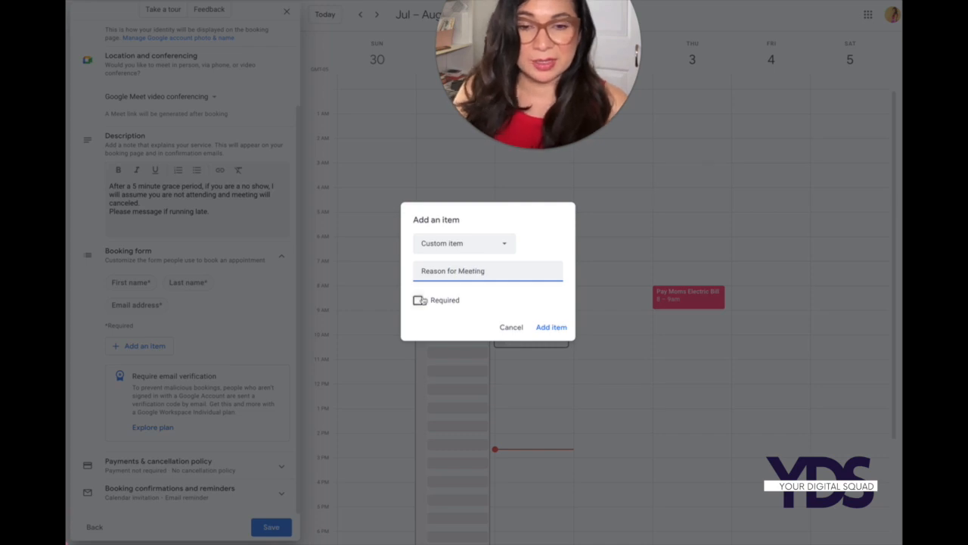
click(417, 300)
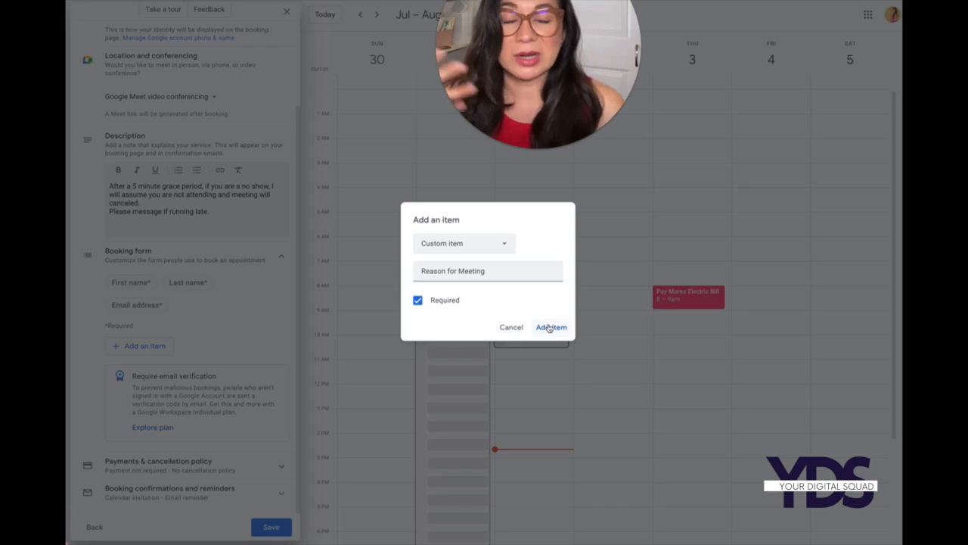
mouse_move(533, 318)
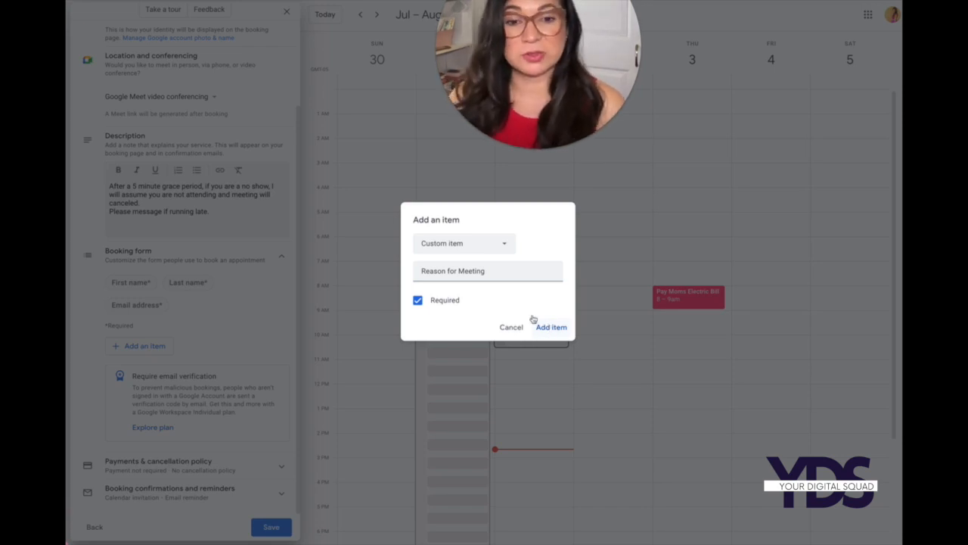
click(551, 326)
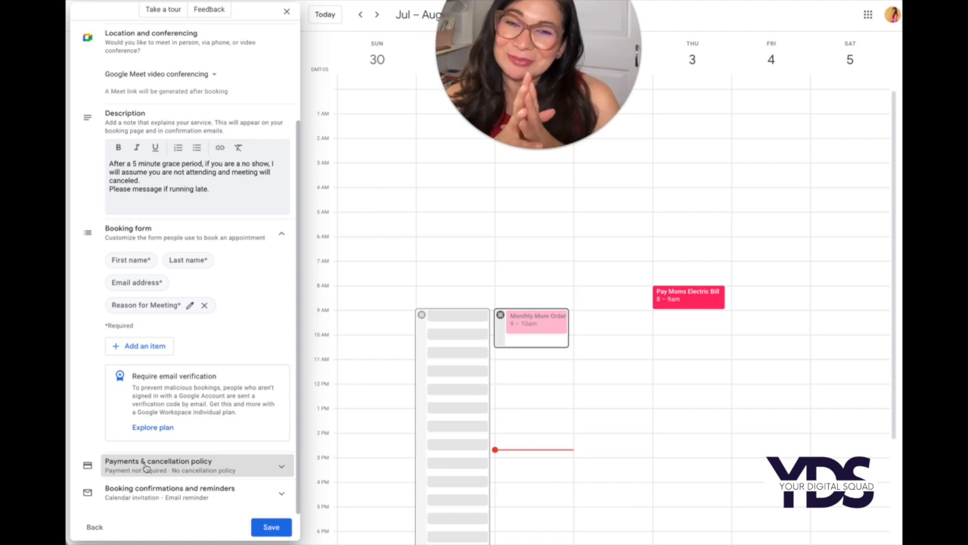
Expand the payments and cancellation settings, then dismiss the Workspace upgrade offer.
click(157, 465)
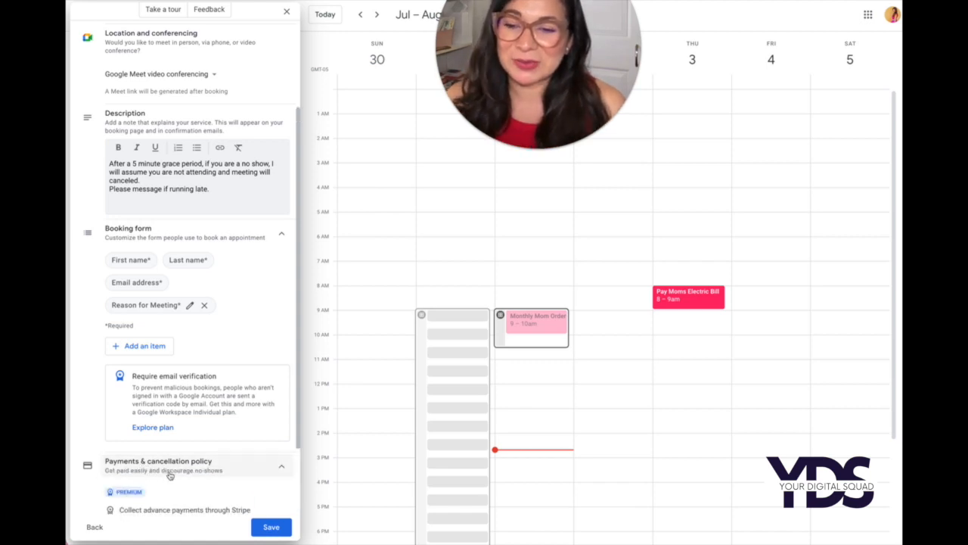
scroll(down, 3)
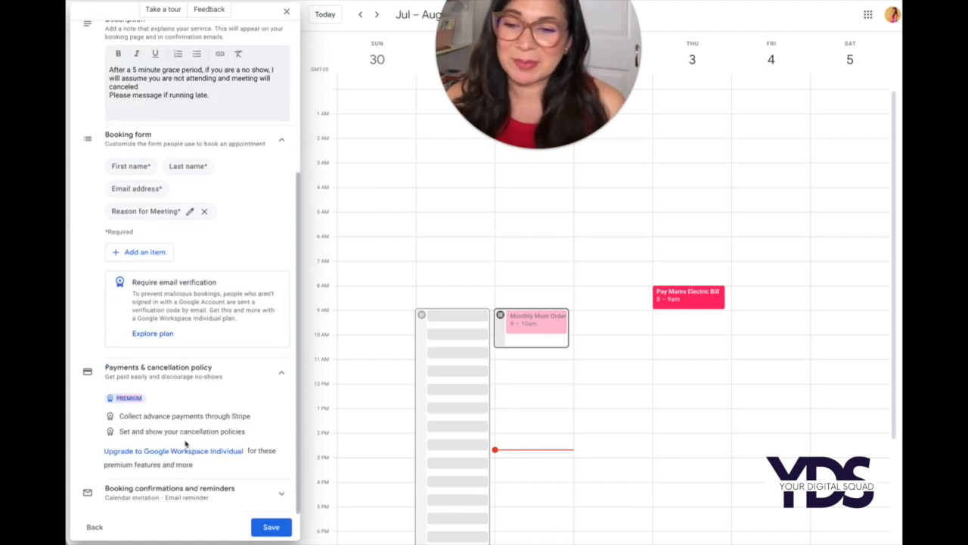
click(174, 450)
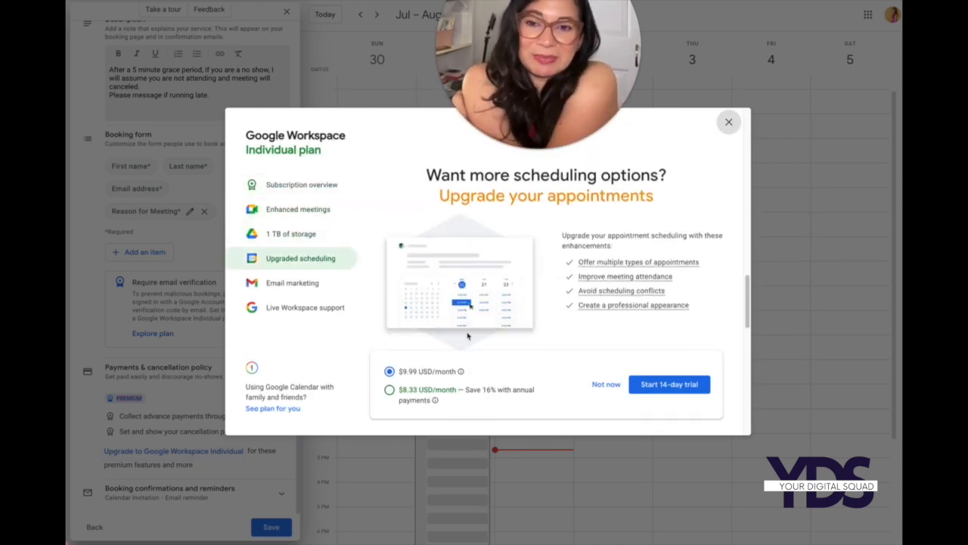
click(727, 121)
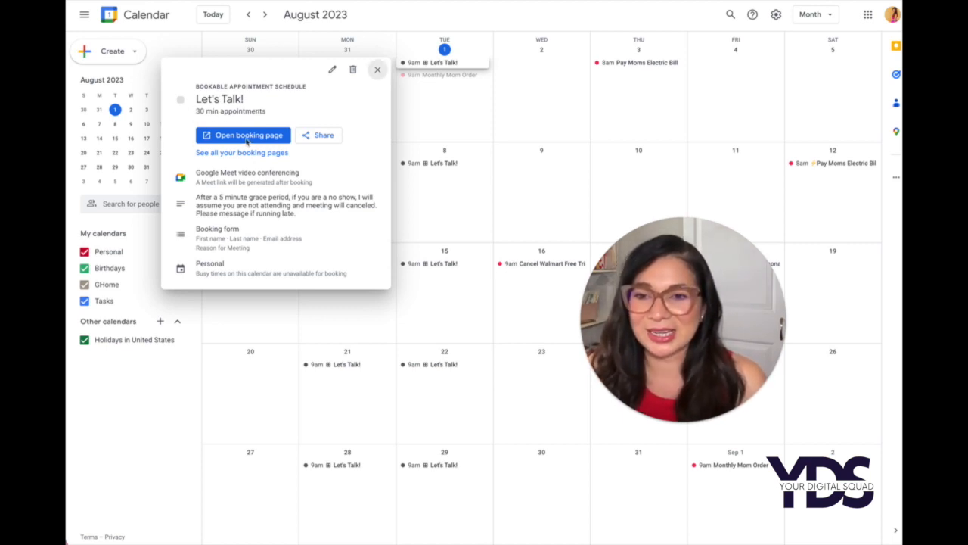
click(248, 135)
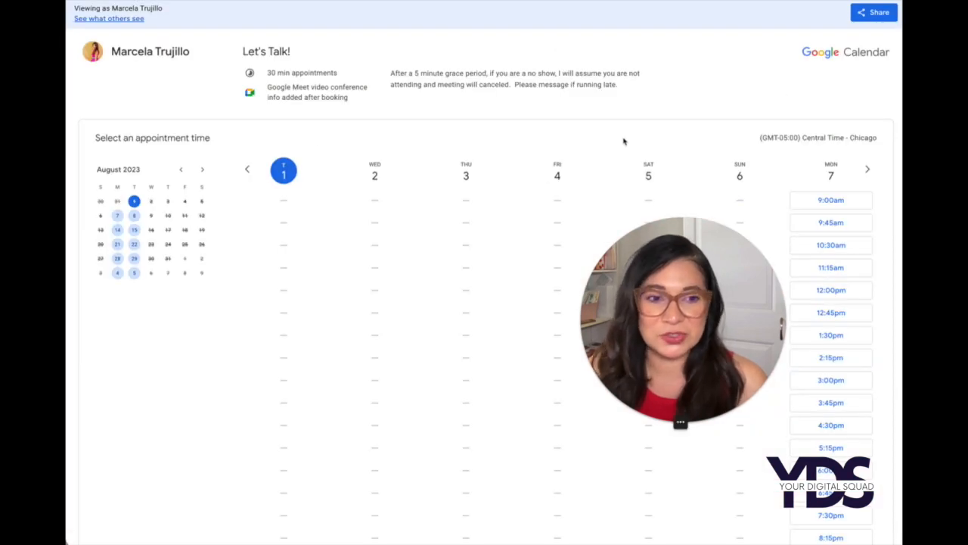
click(867, 168)
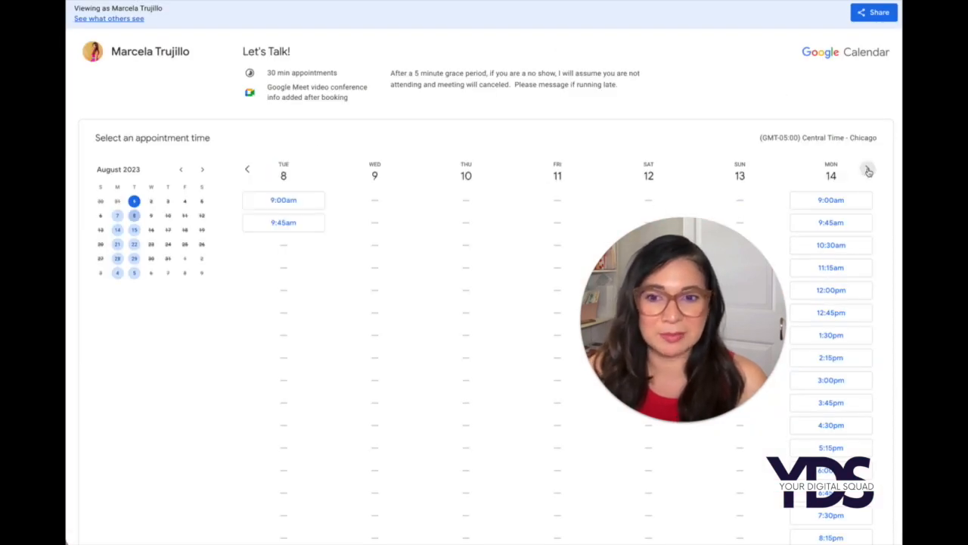
click(867, 169)
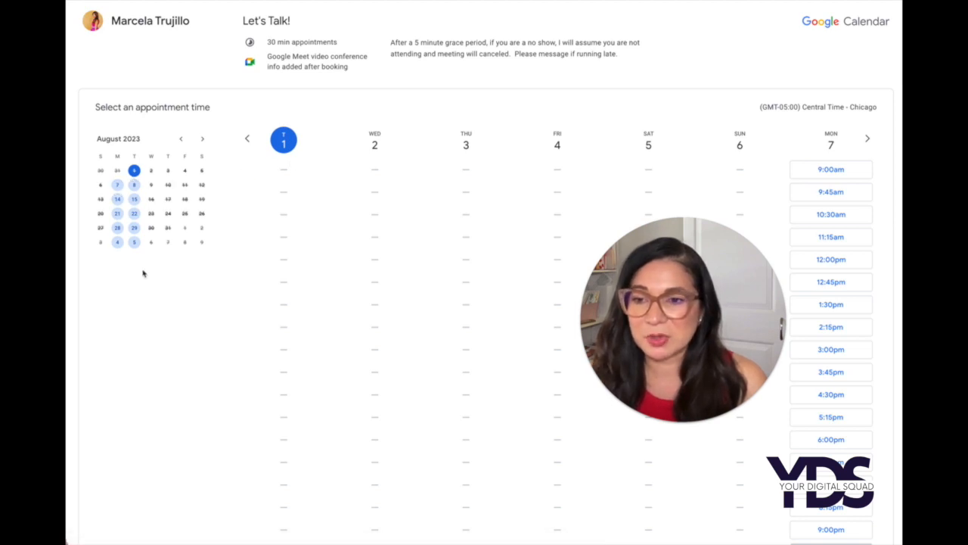
click(867, 138)
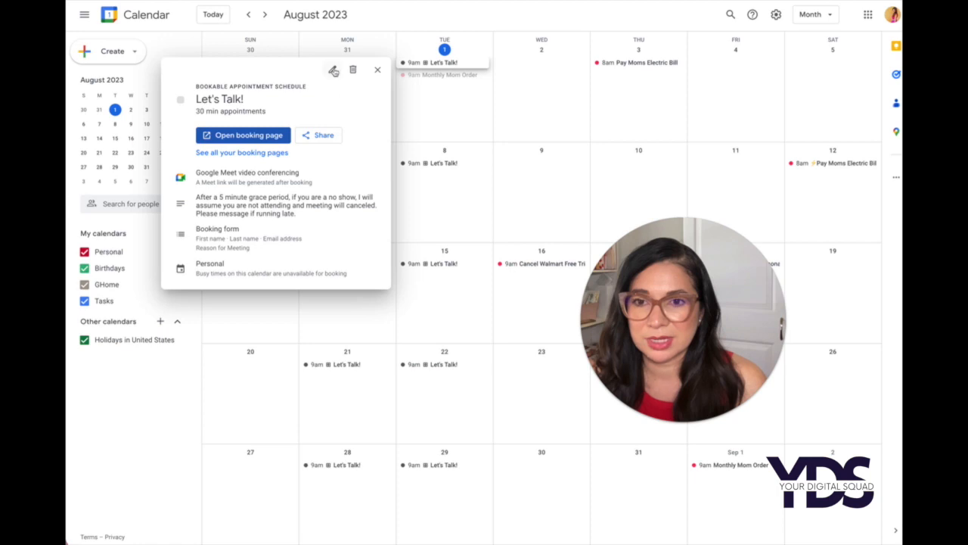
Edit Let's Talk so Monday ends at 10:30am and the schedule colour is red.
click(333, 69)
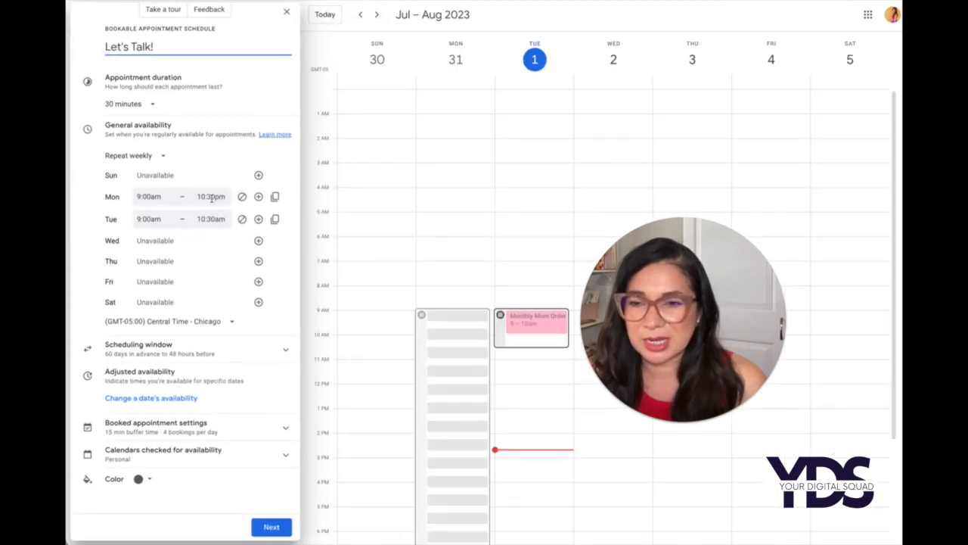
click(211, 196)
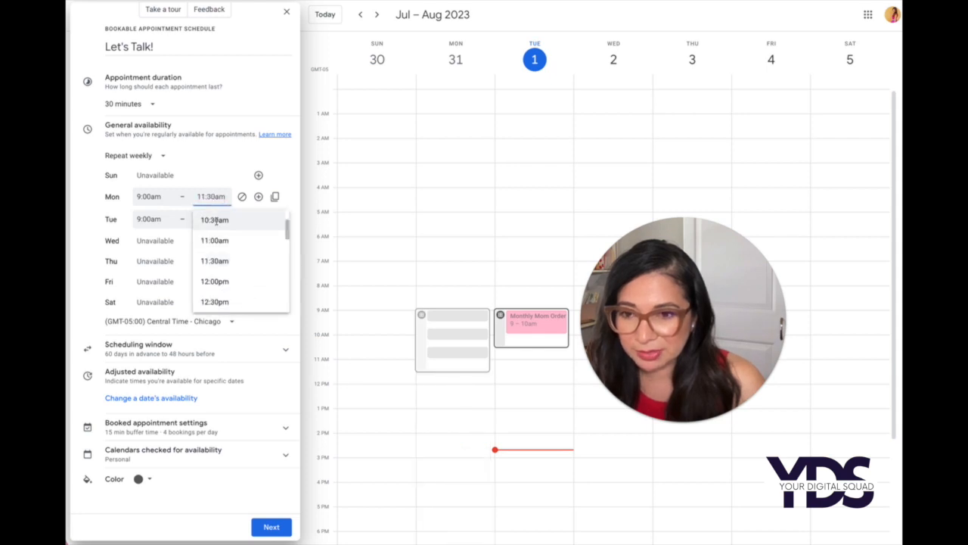
click(214, 219)
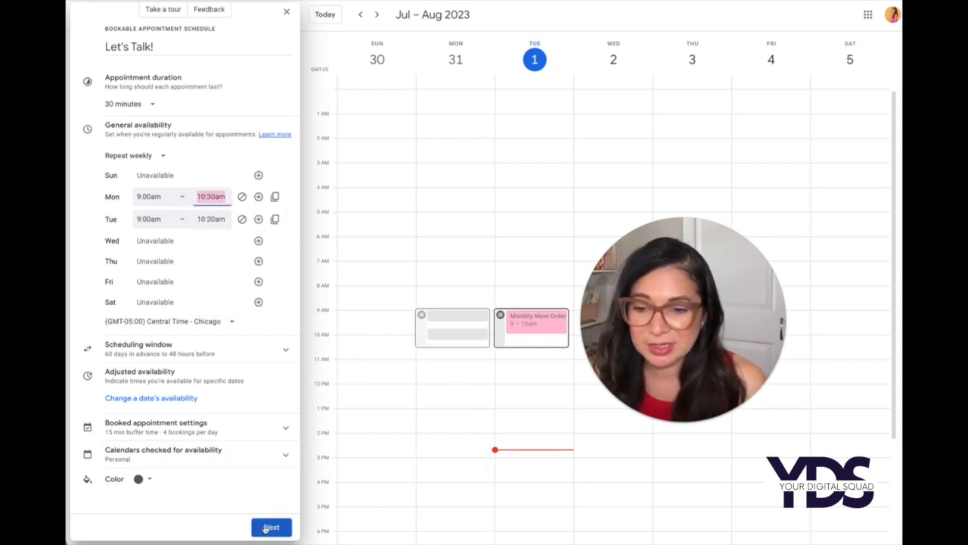
click(137, 478)
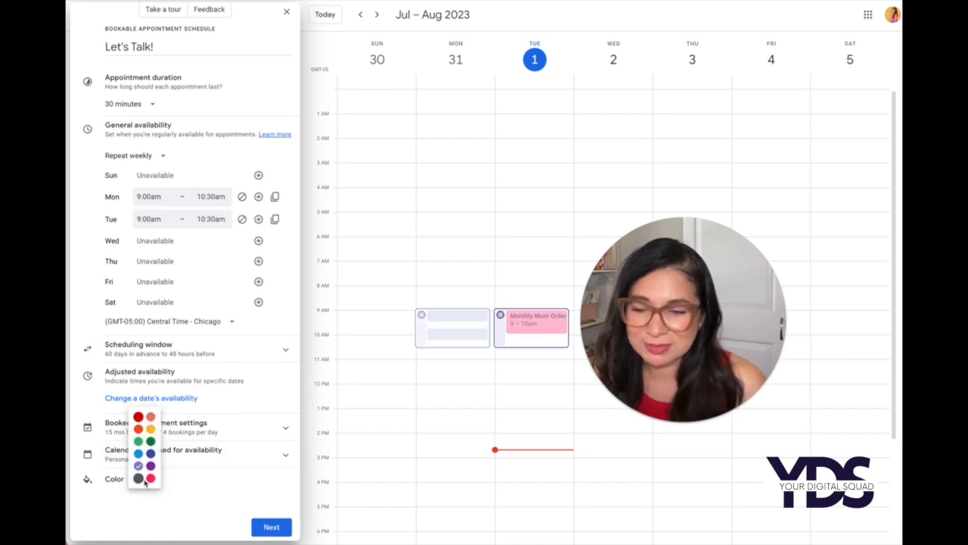
click(138, 465)
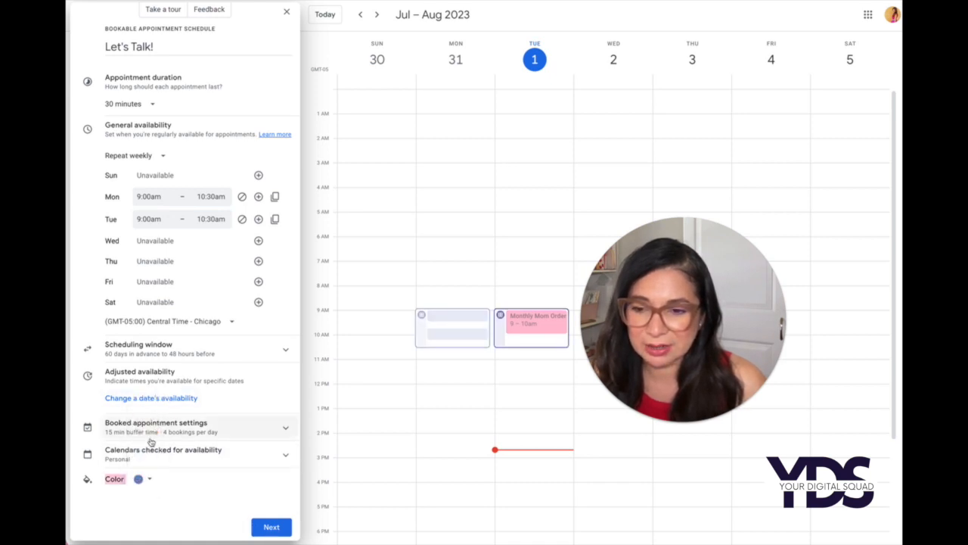
click(138, 478)
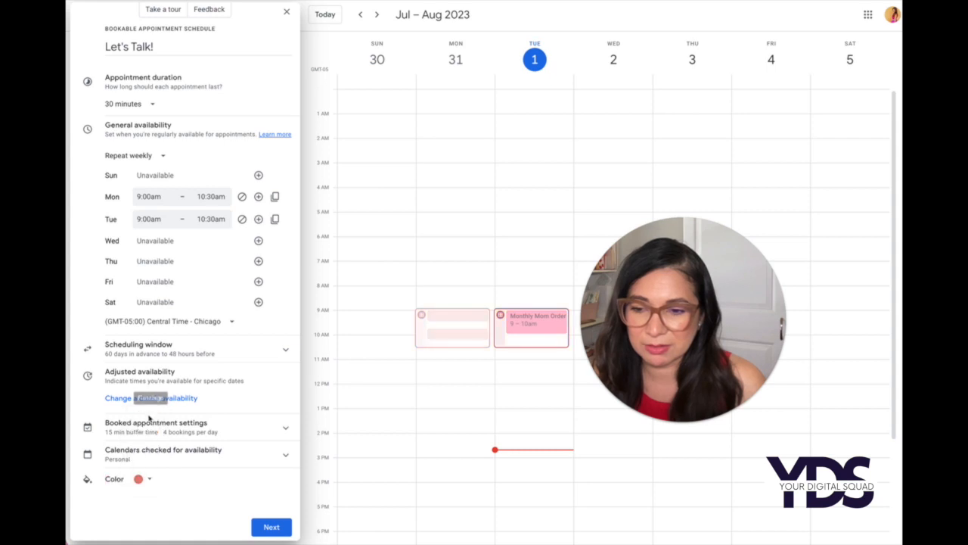
click(271, 527)
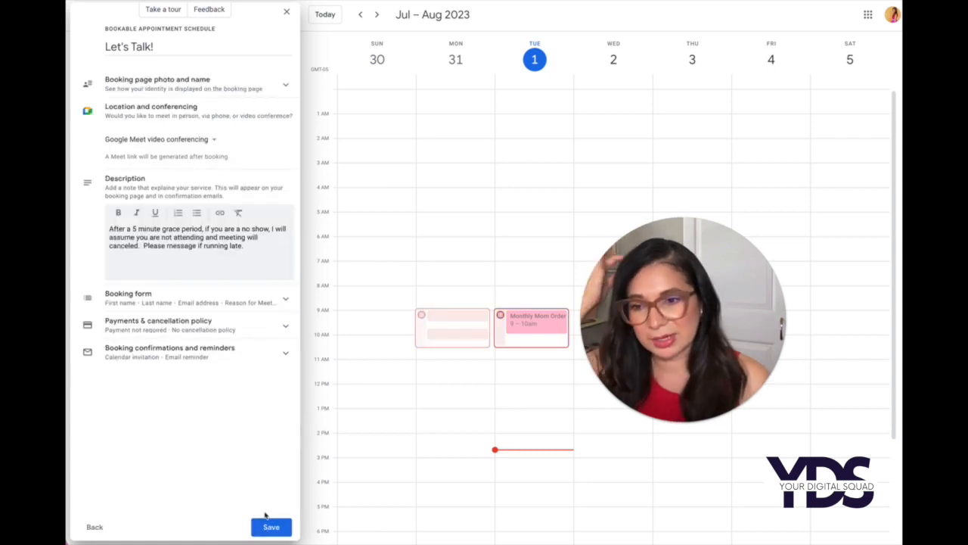
Save the updated Let's Talk schedule and show its booking page share link.
click(270, 527)
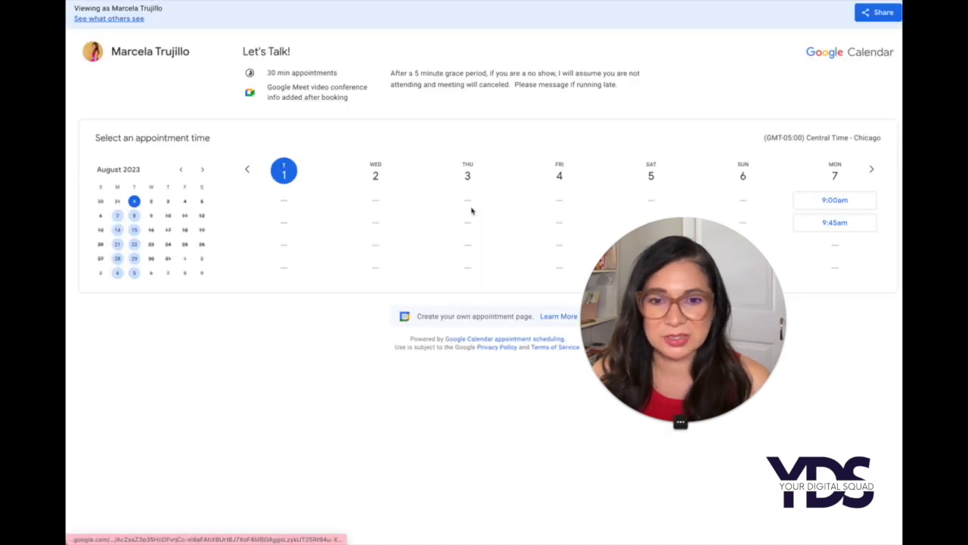
mouse_move(537, 255)
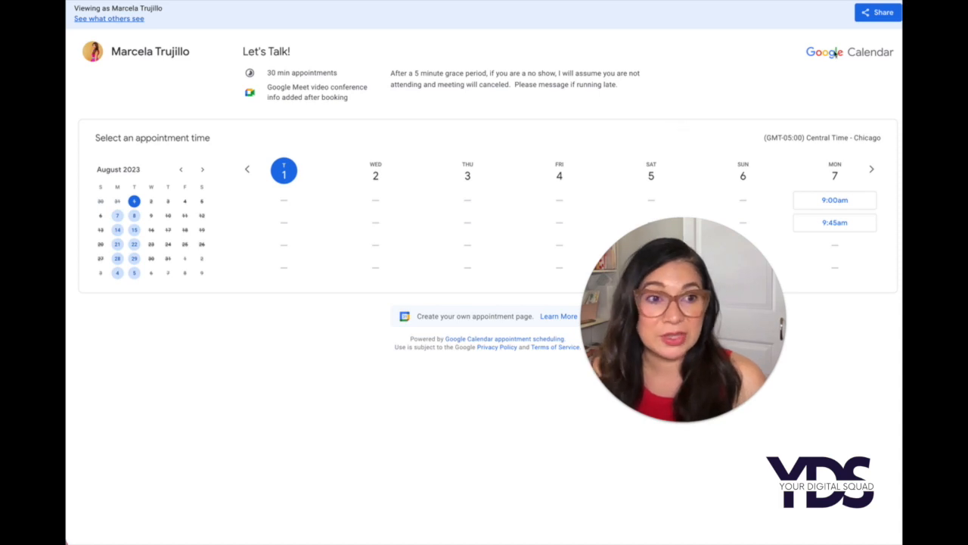
click(877, 12)
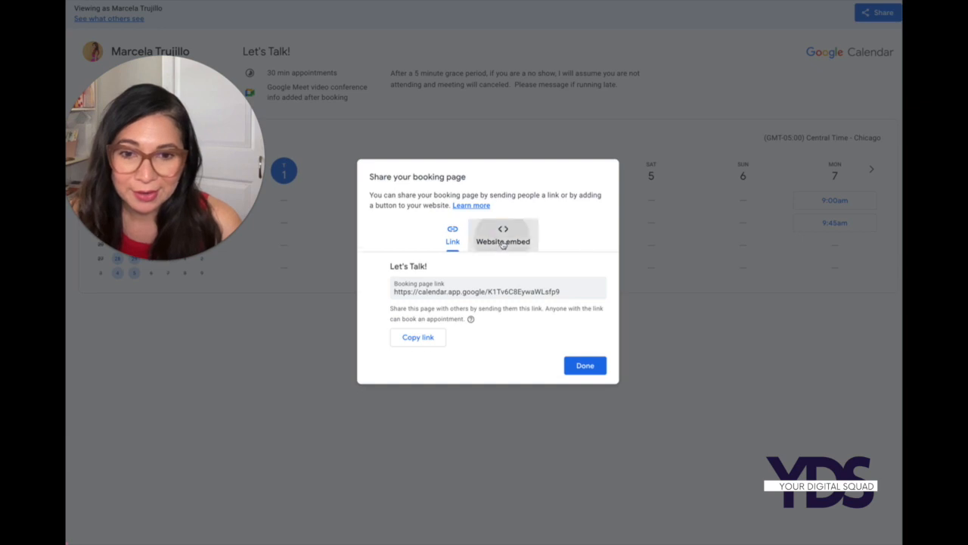
click(500, 236)
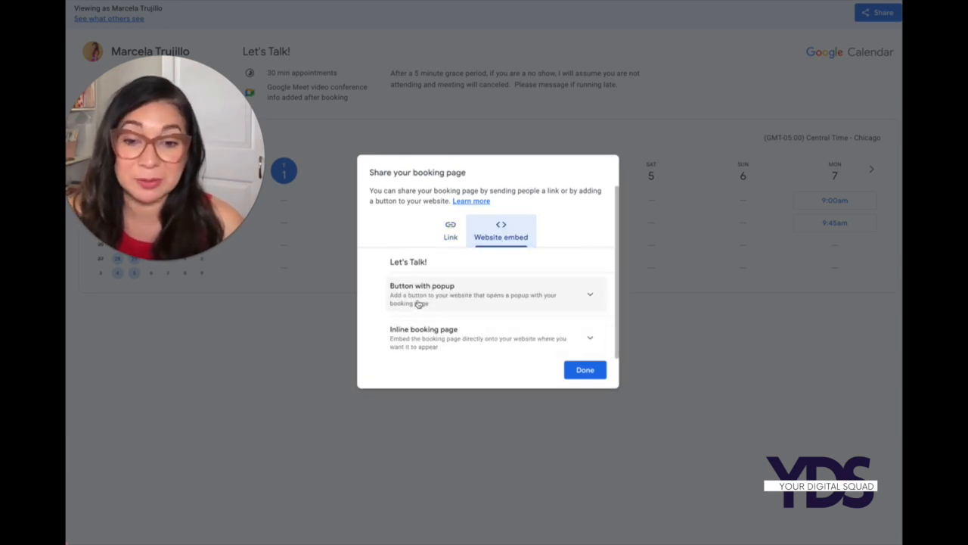
click(422, 294)
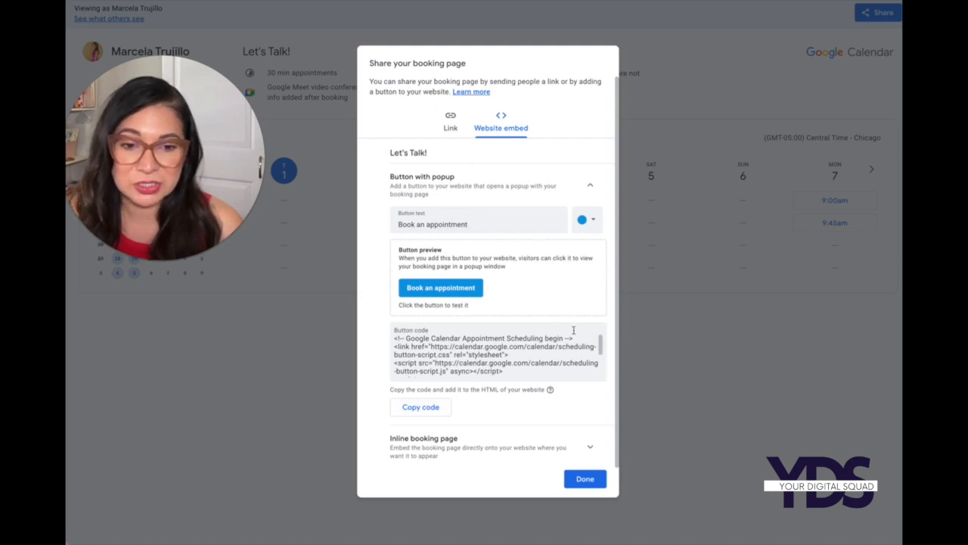
click(585, 478)
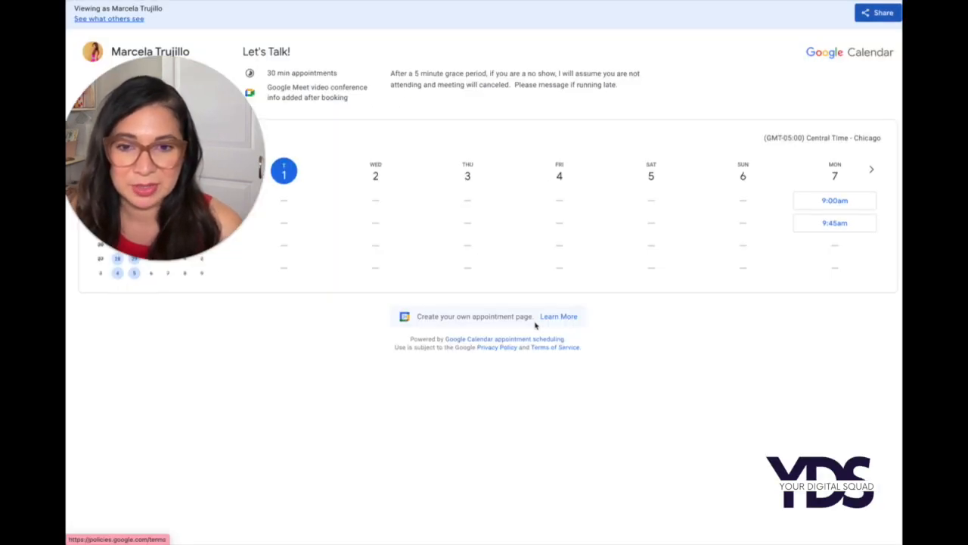
click(876, 12)
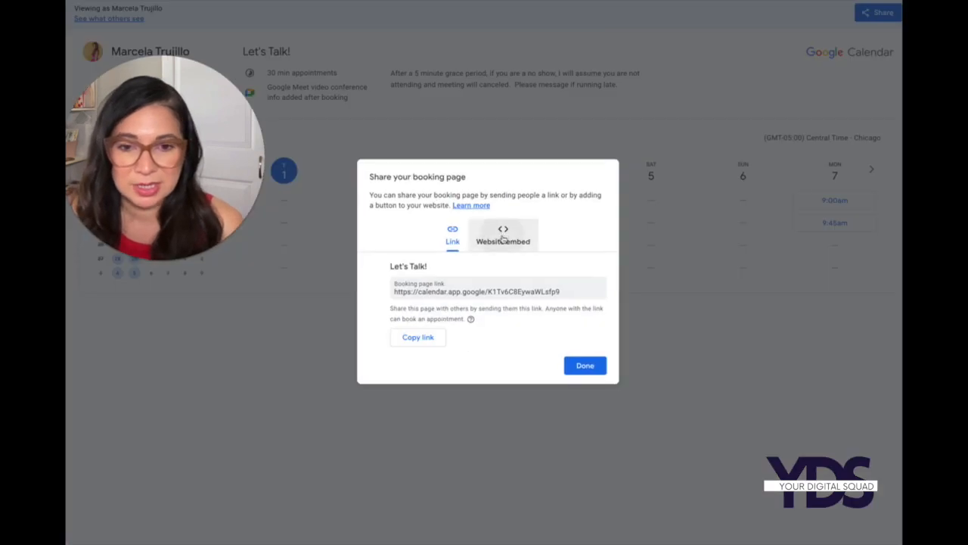
click(503, 235)
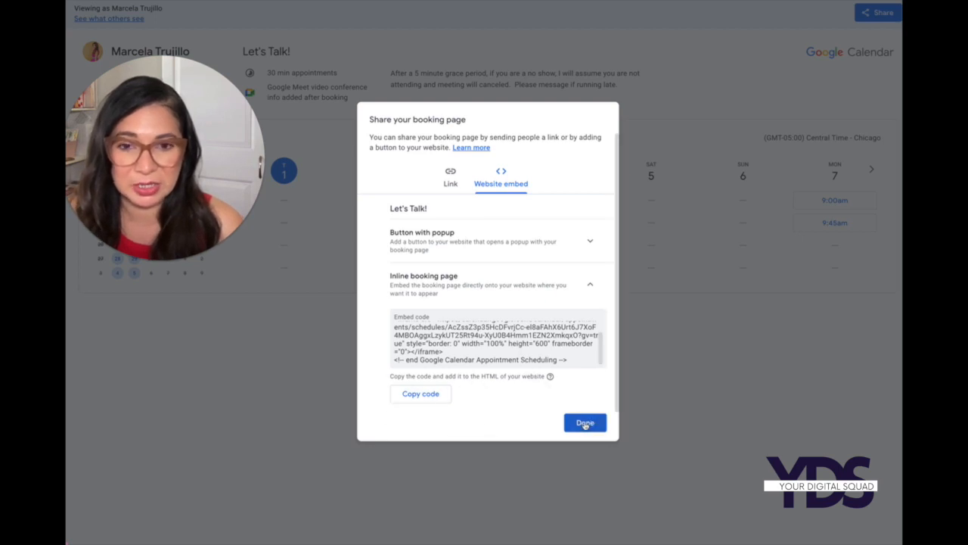
click(450, 177)
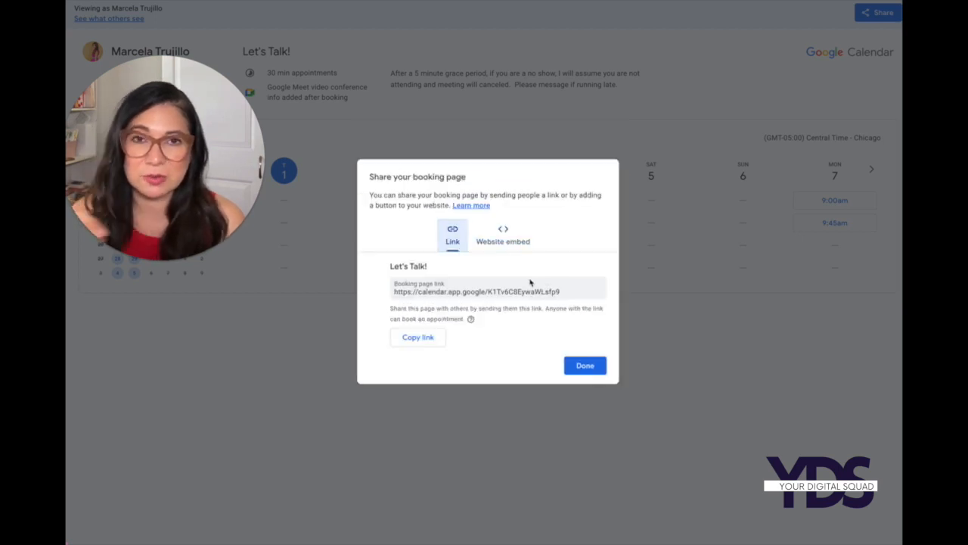